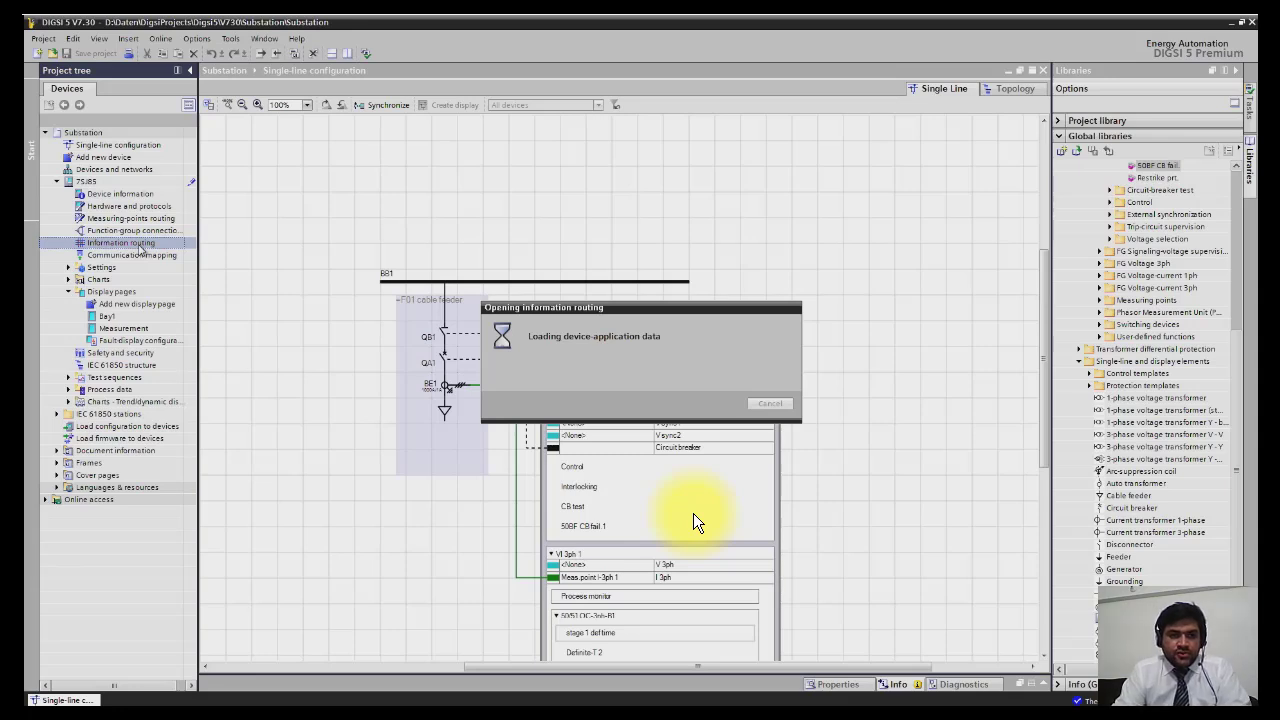
mouse_move(255, 468)
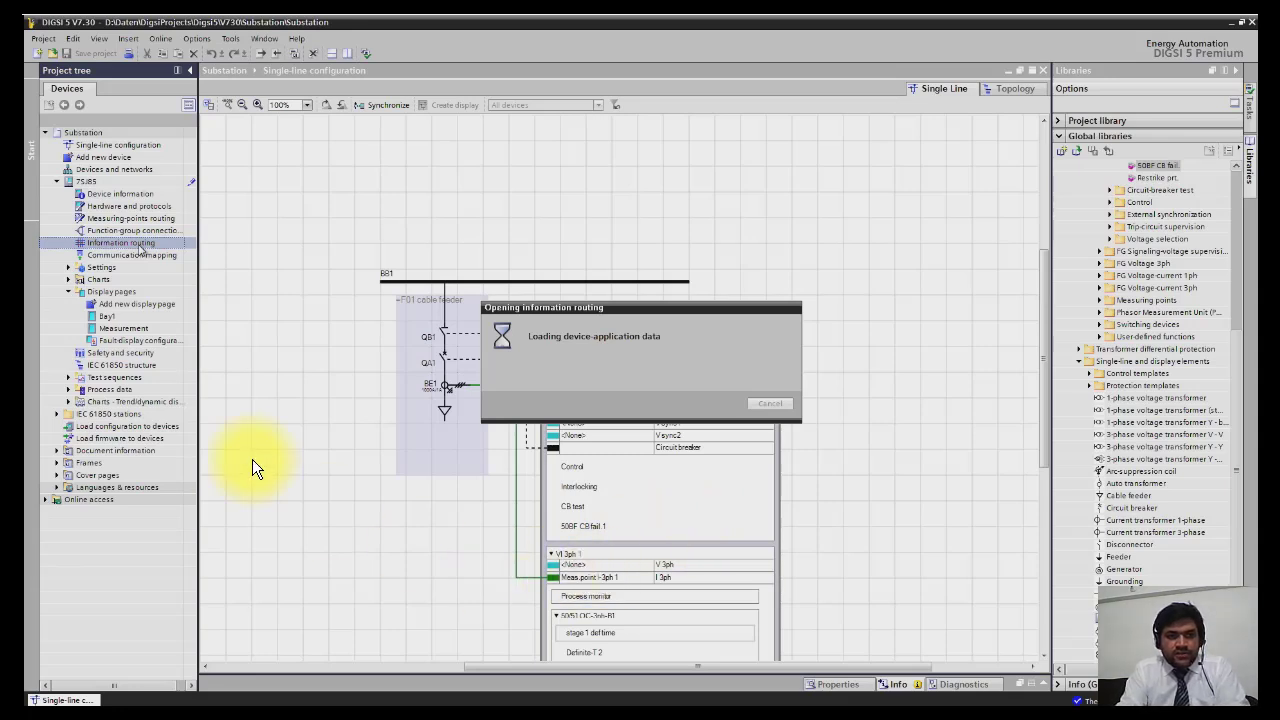
mouse_move(228, 263)
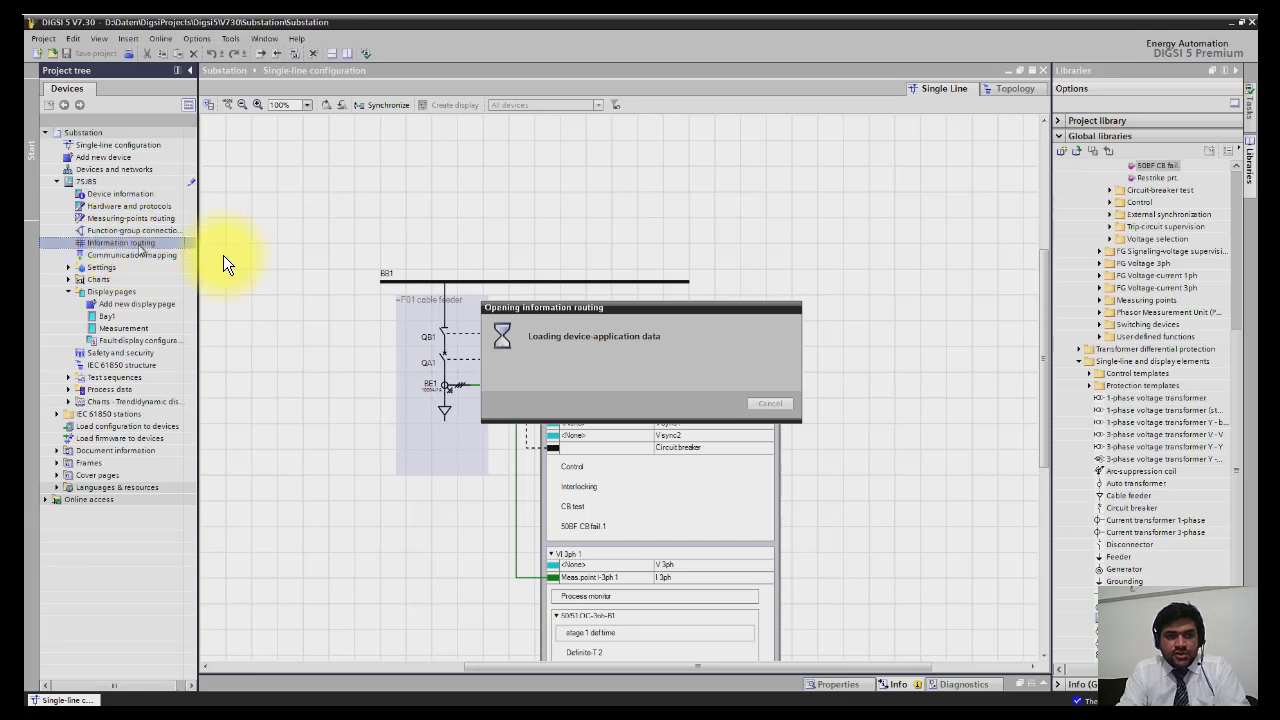
mouse_move(615, 290)
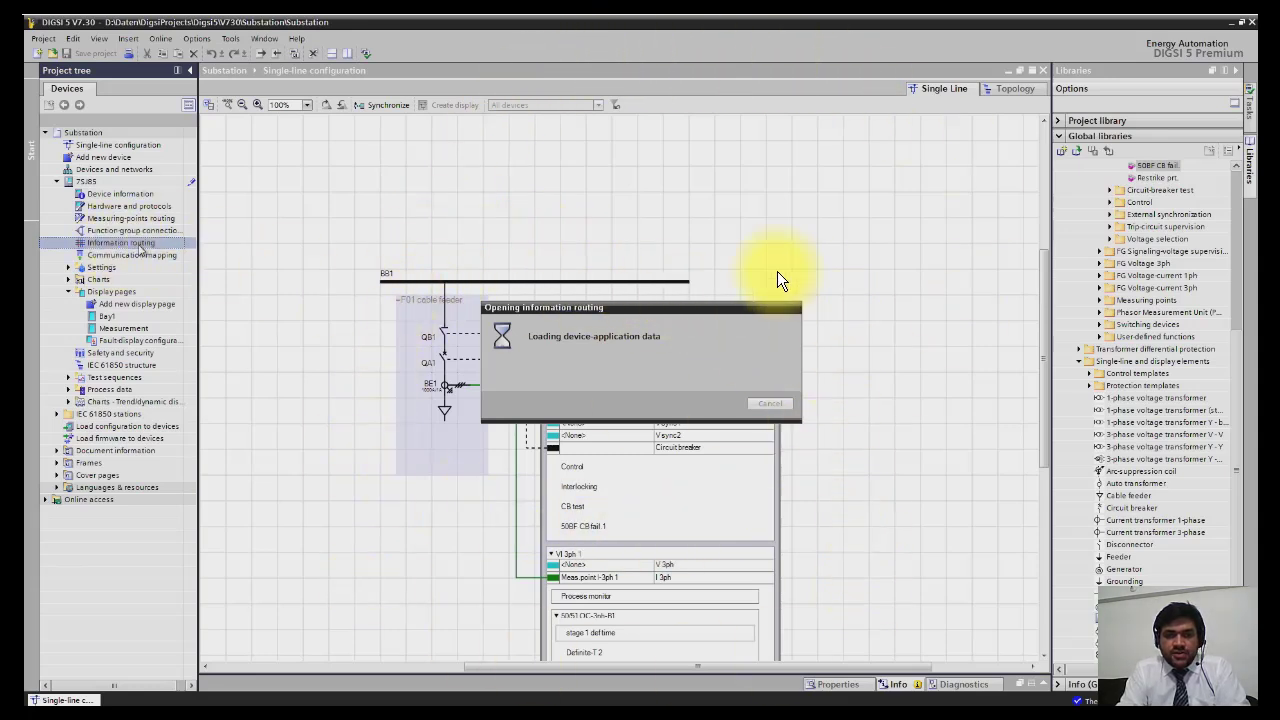
mouse_move(555, 265)
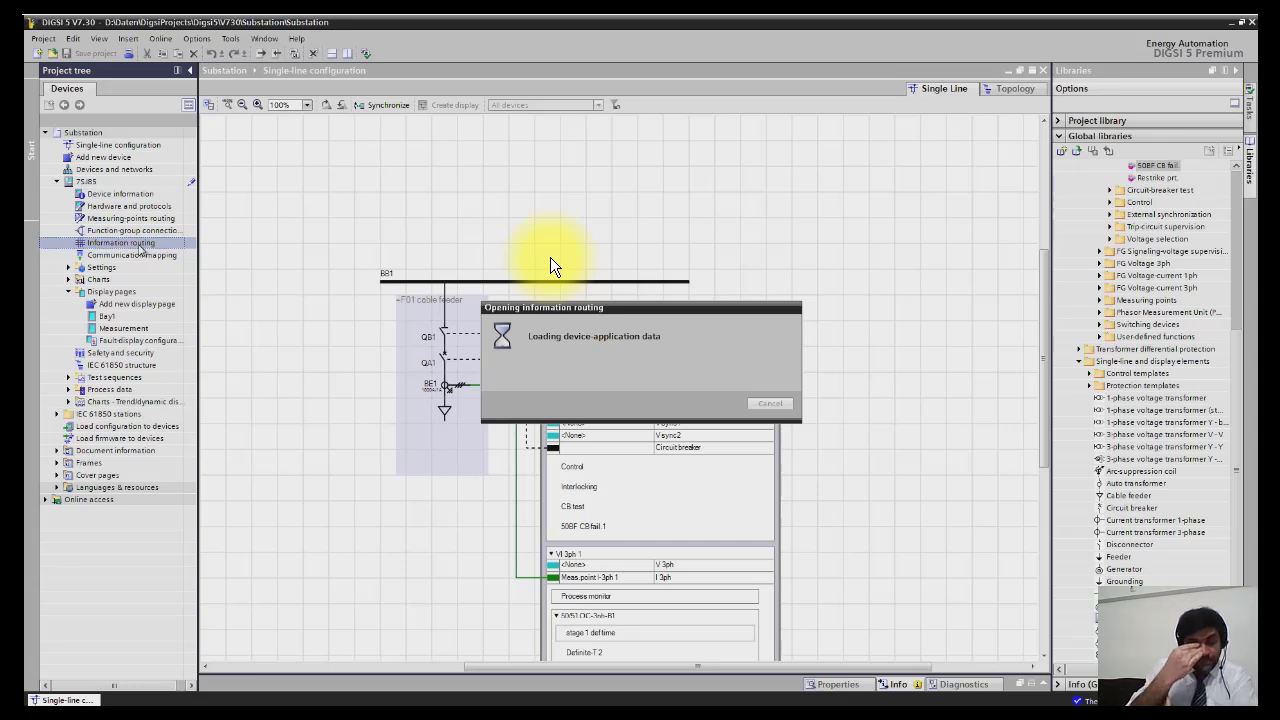
mouse_move(625, 312)
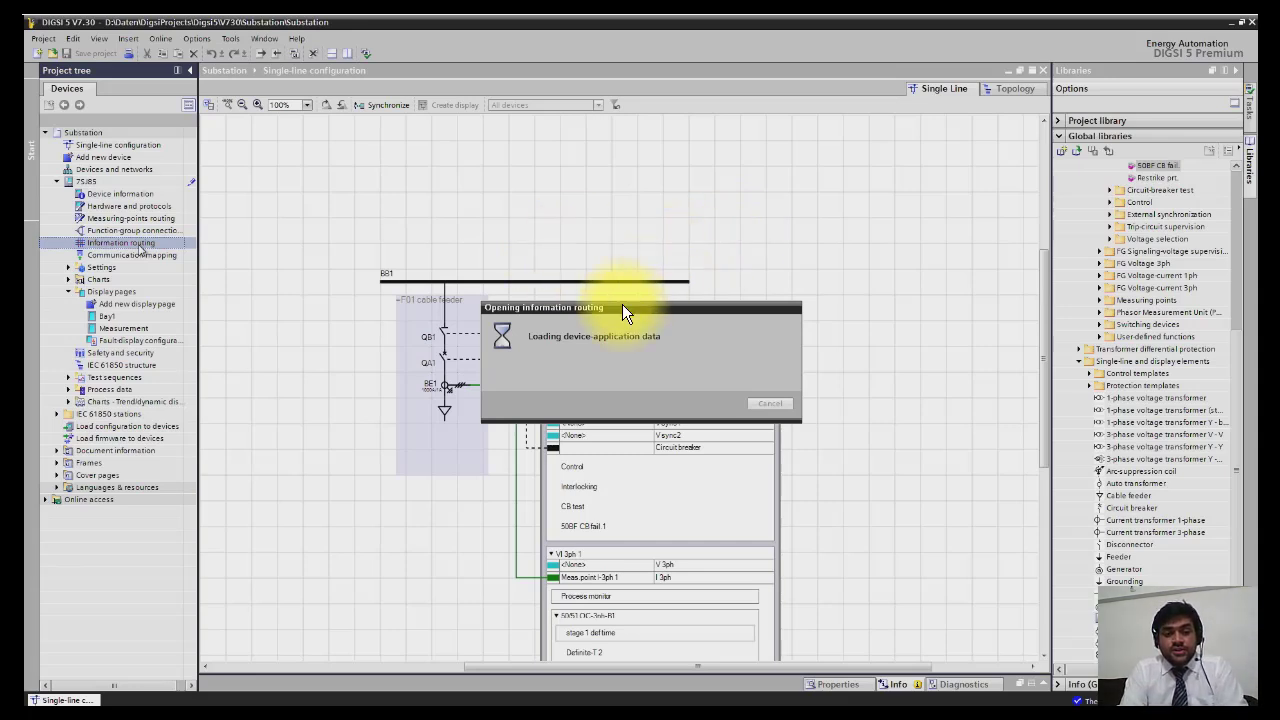
mouse_move(613, 320)
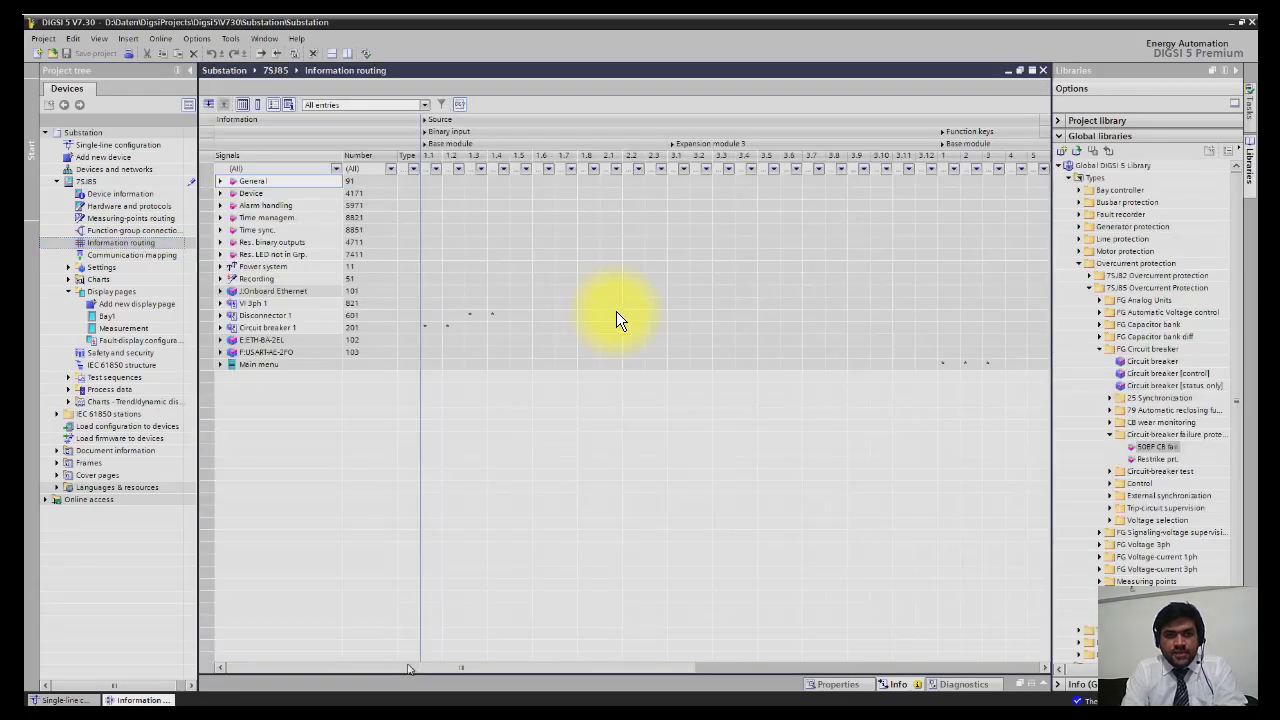
mouse_move(658, 110)
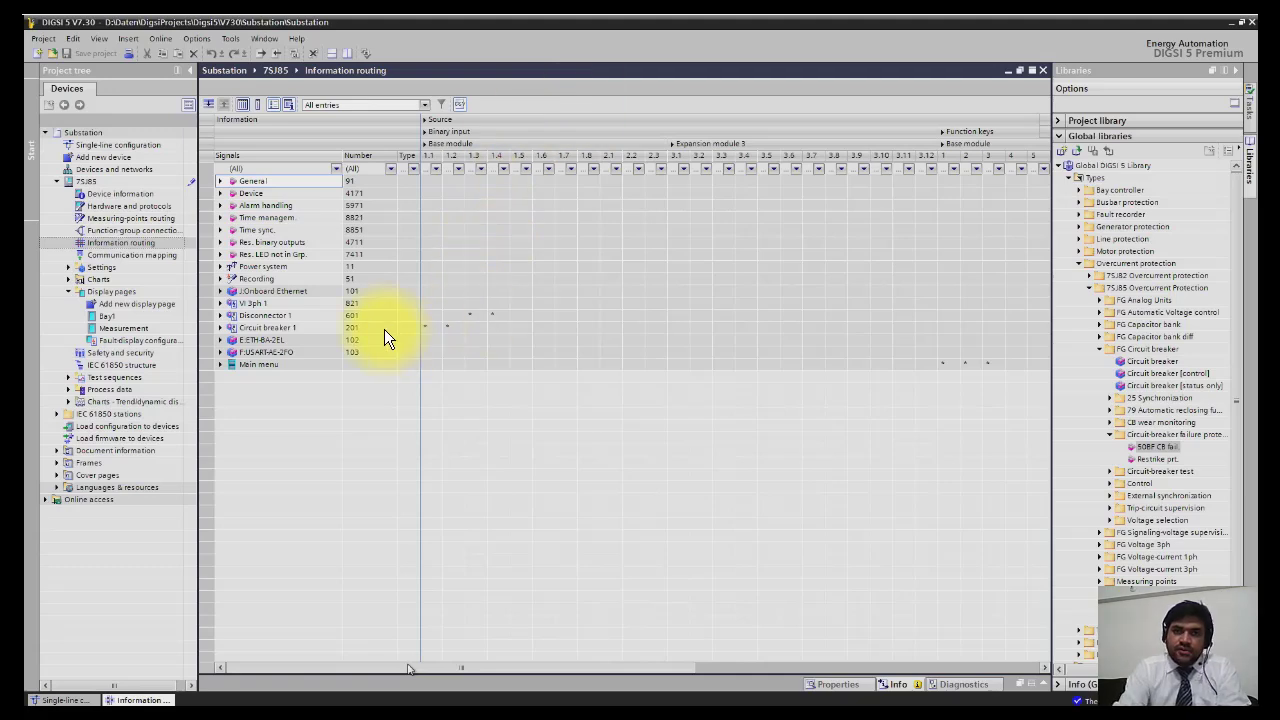
mouse_move(345, 291)
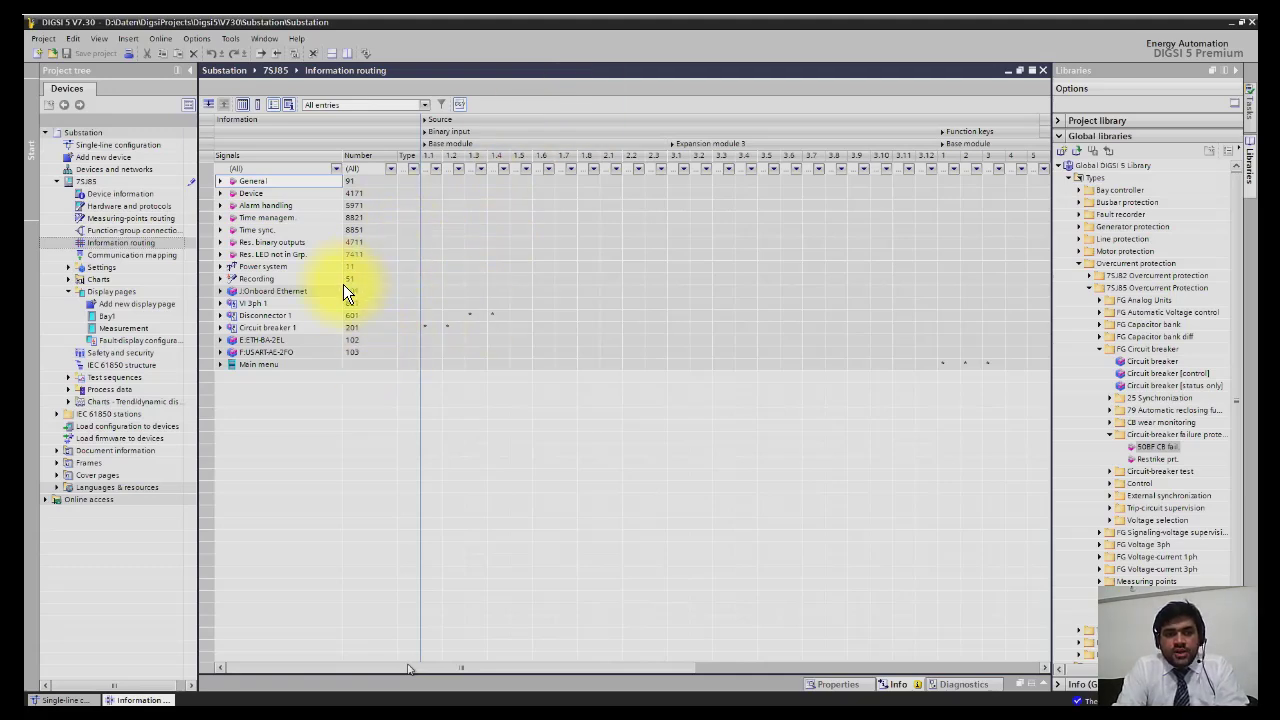
mouse_move(325, 233)
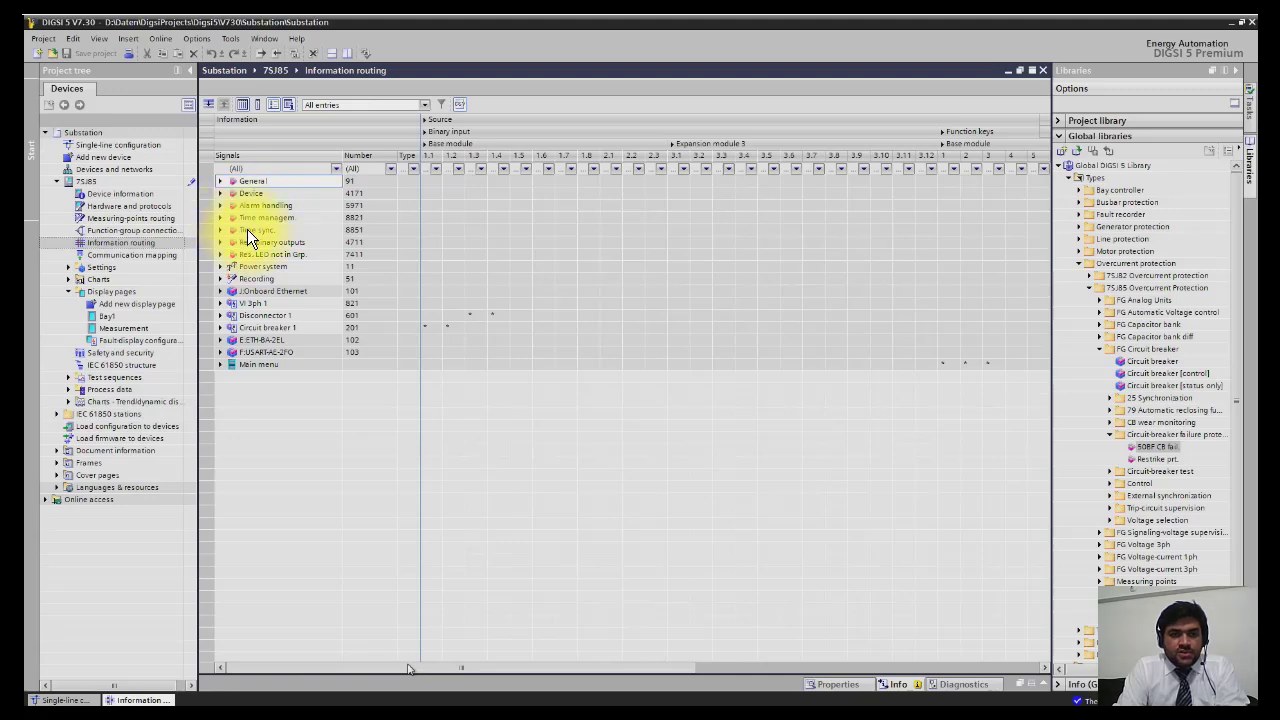
Collapse the Source column group and scroll left to view the binary output columns.
click(258, 364)
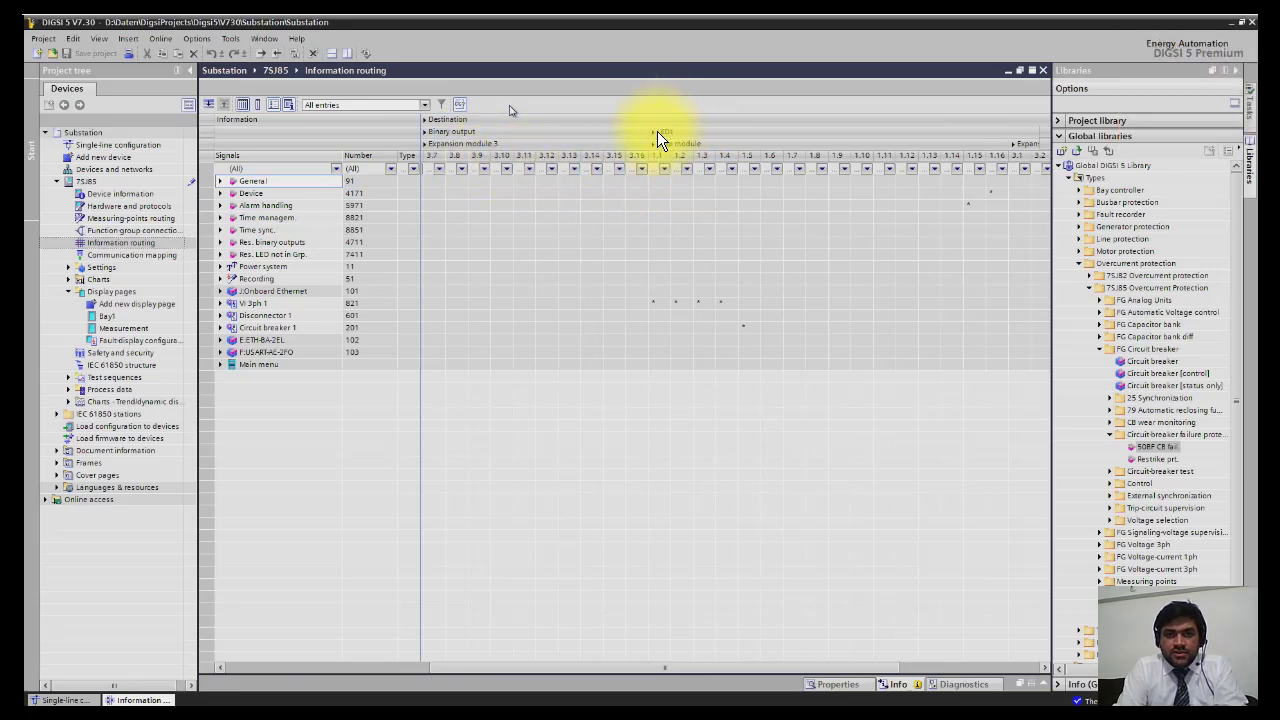
scroll(left, 3)
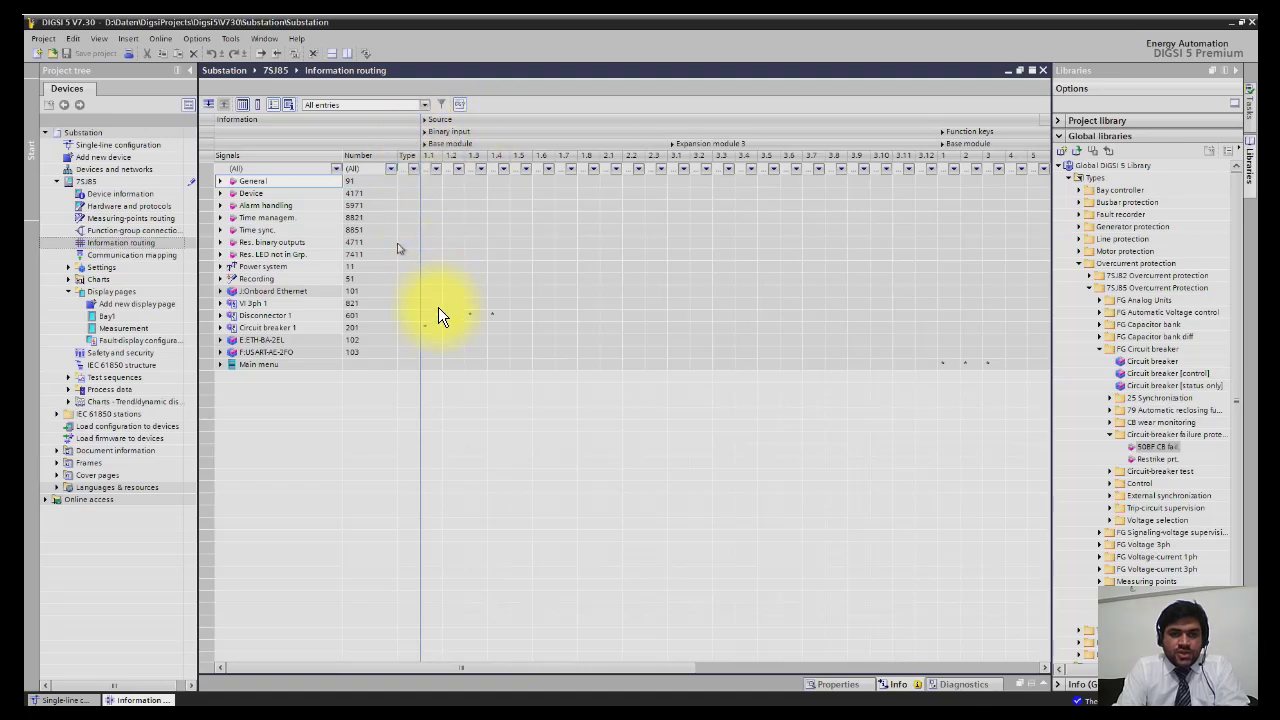
mouse_move(500, 325)
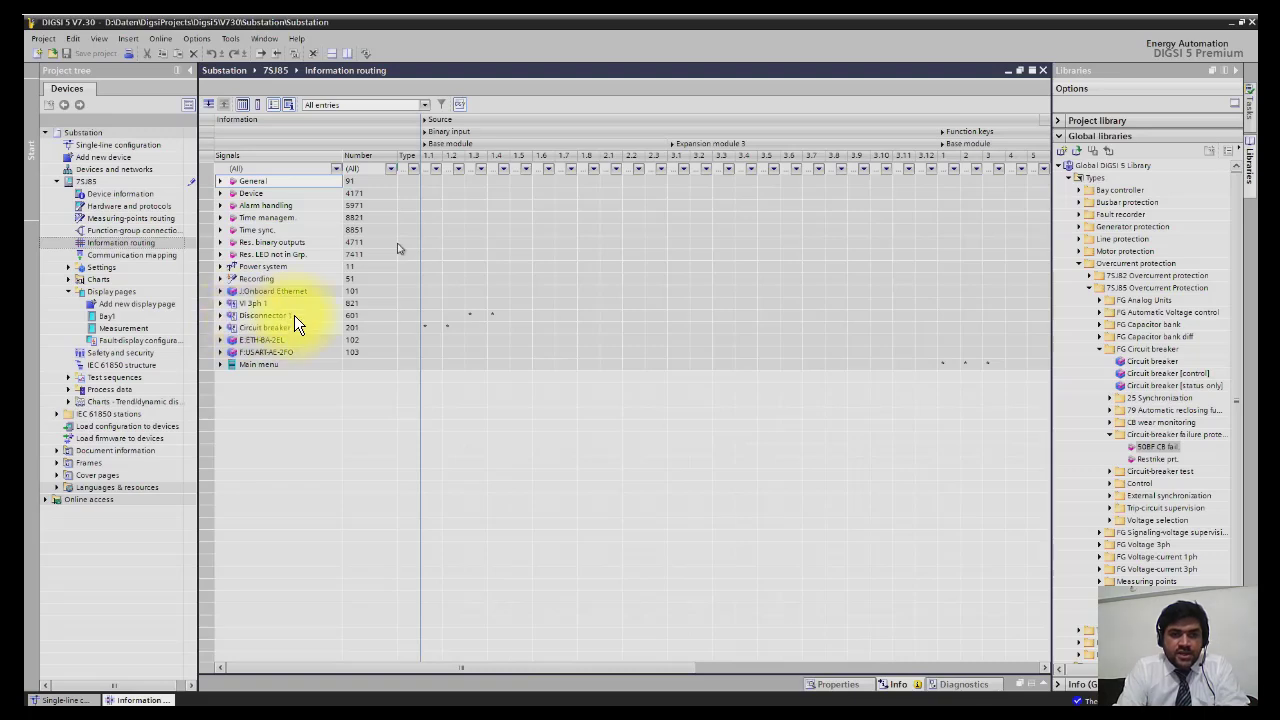
mouse_move(470, 318)
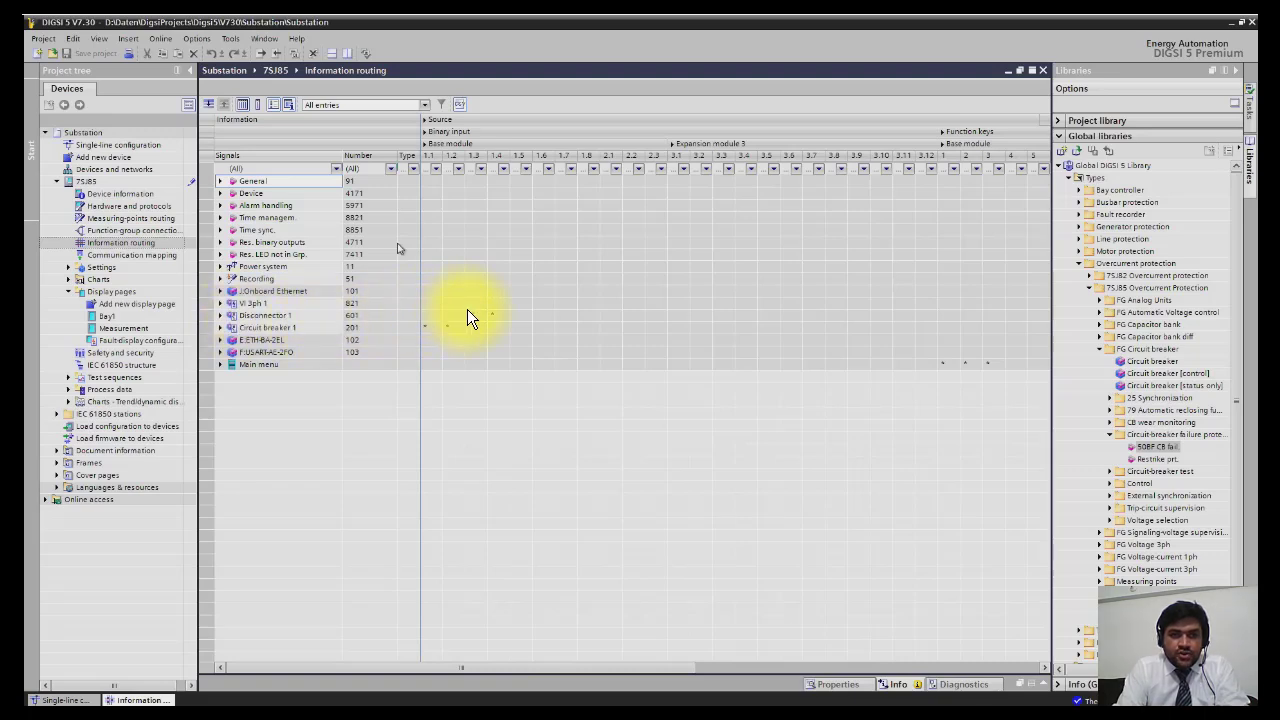
mouse_move(490, 322)
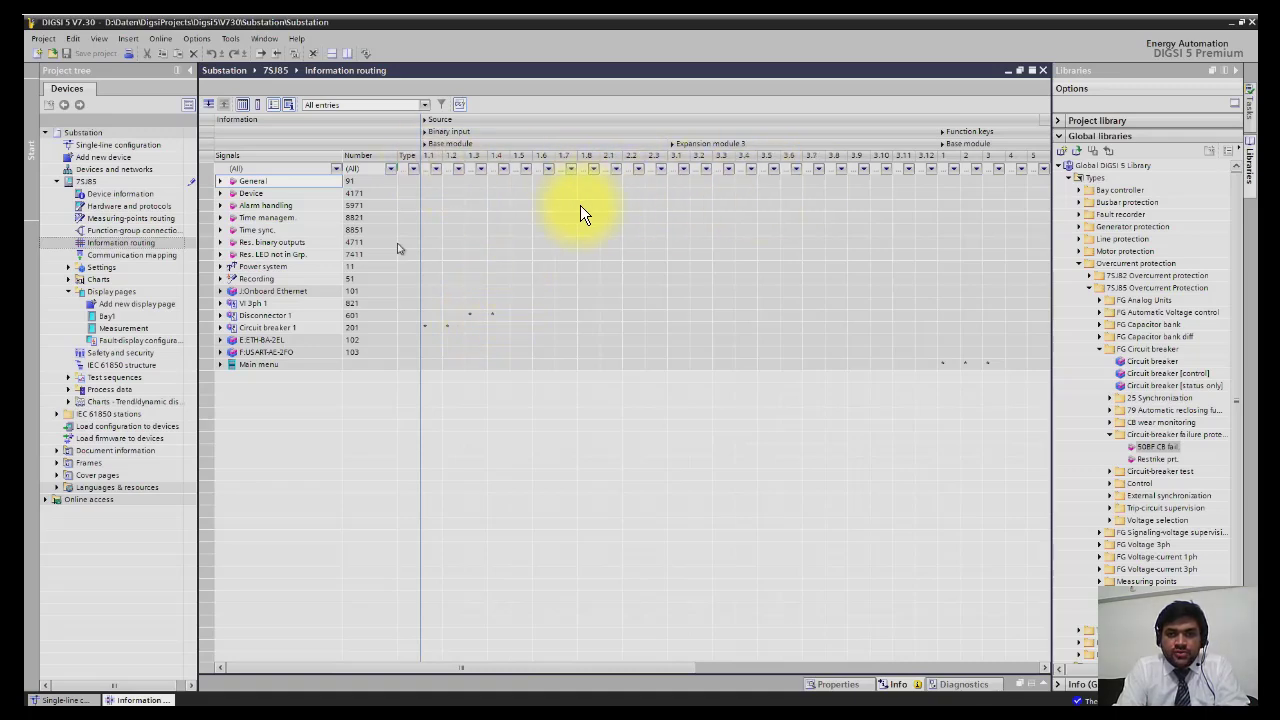
mouse_move(480, 327)
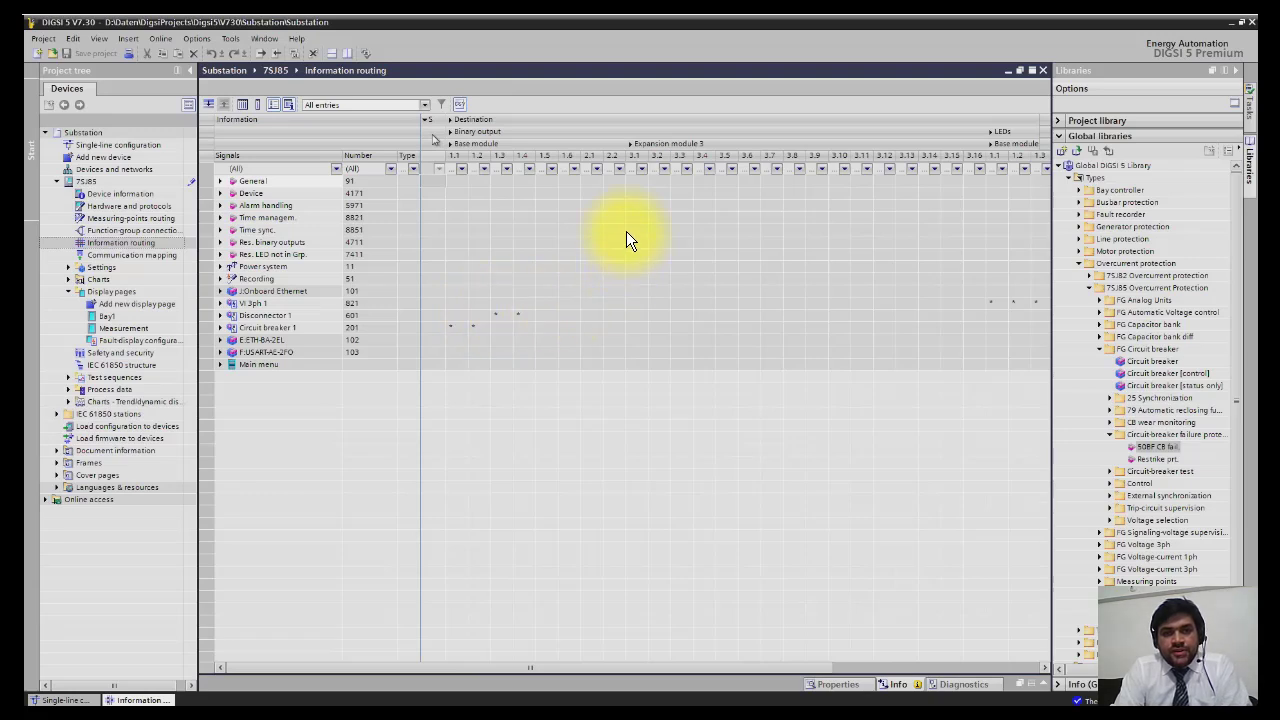
mouse_move(840, 230)
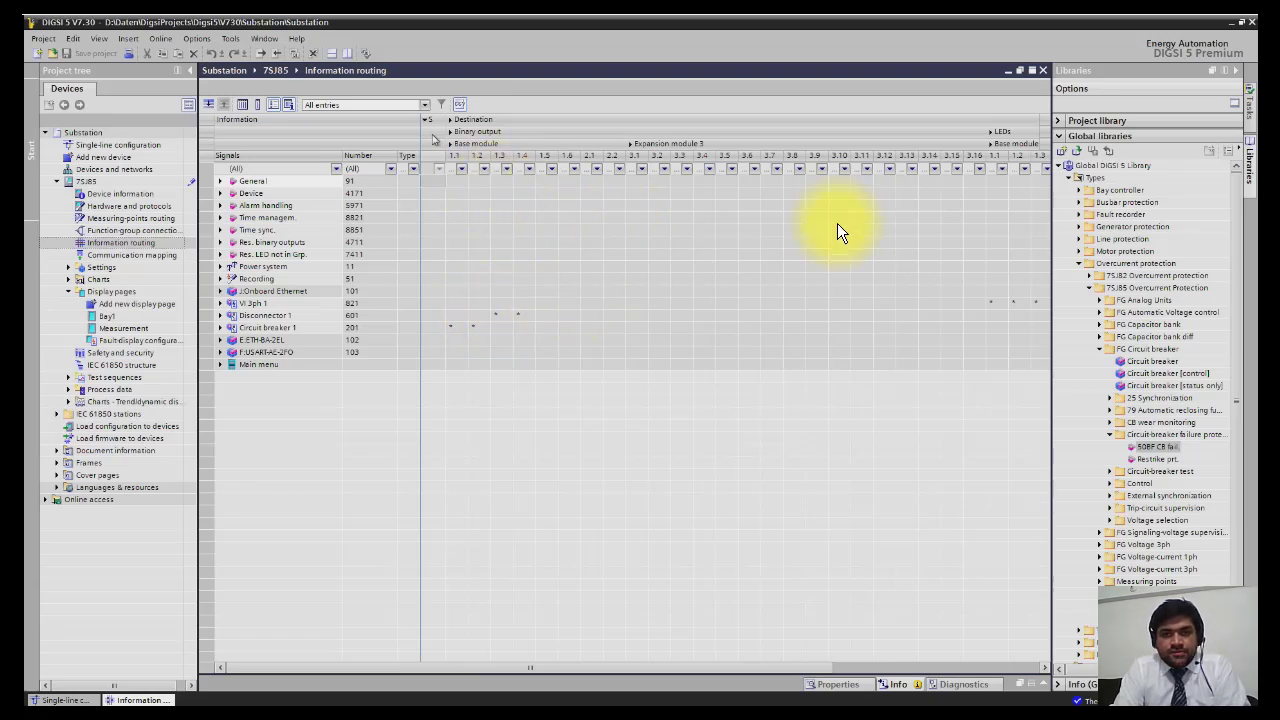
mouse_move(348, 472)
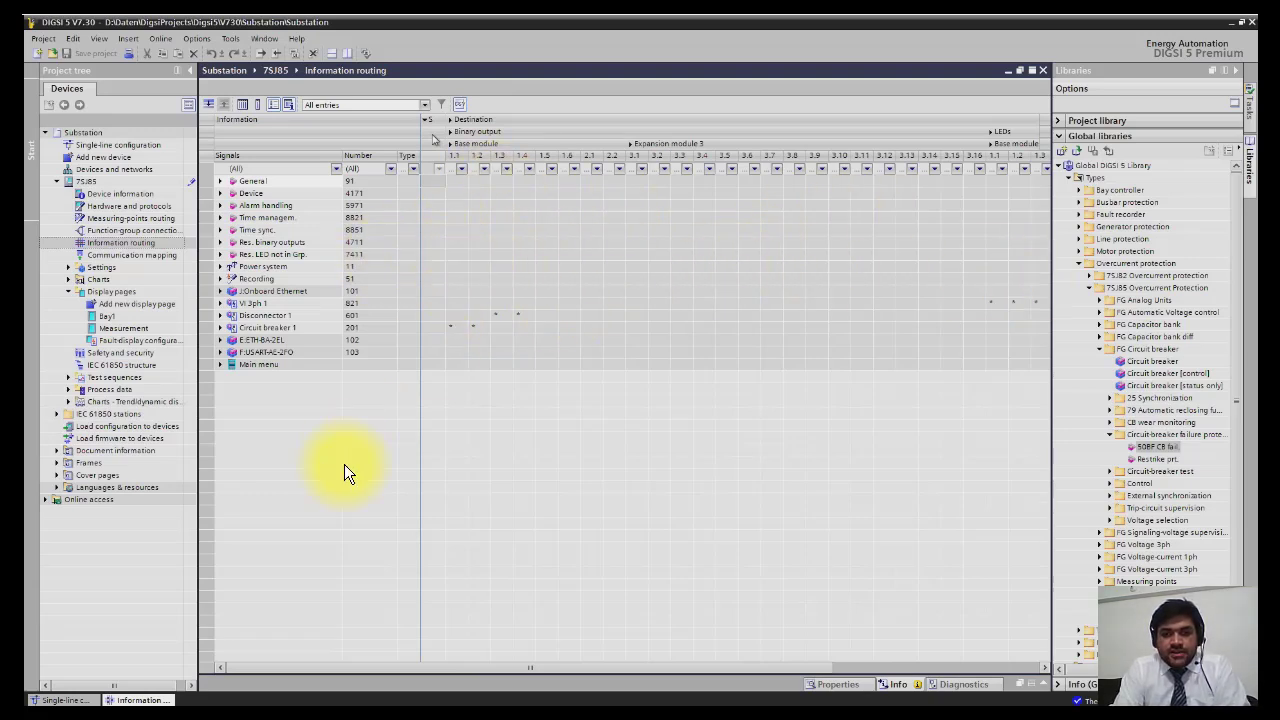
mouse_move(518, 492)
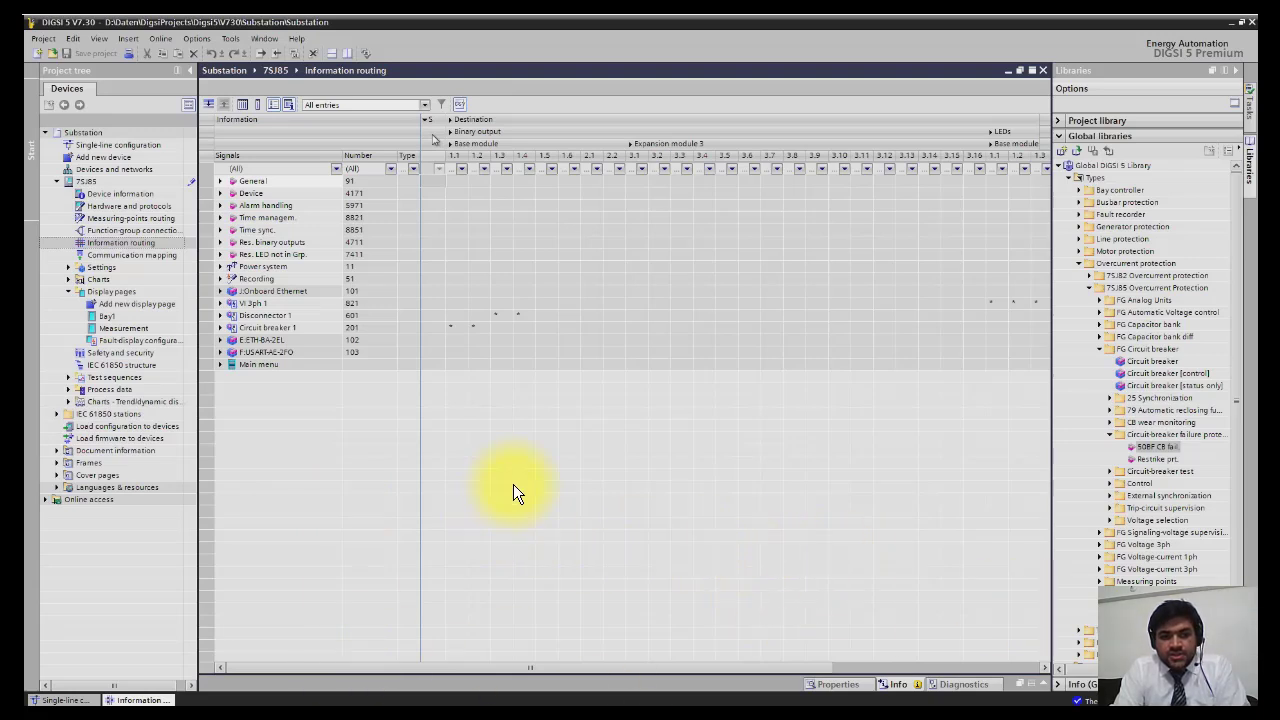
mouse_move(528, 437)
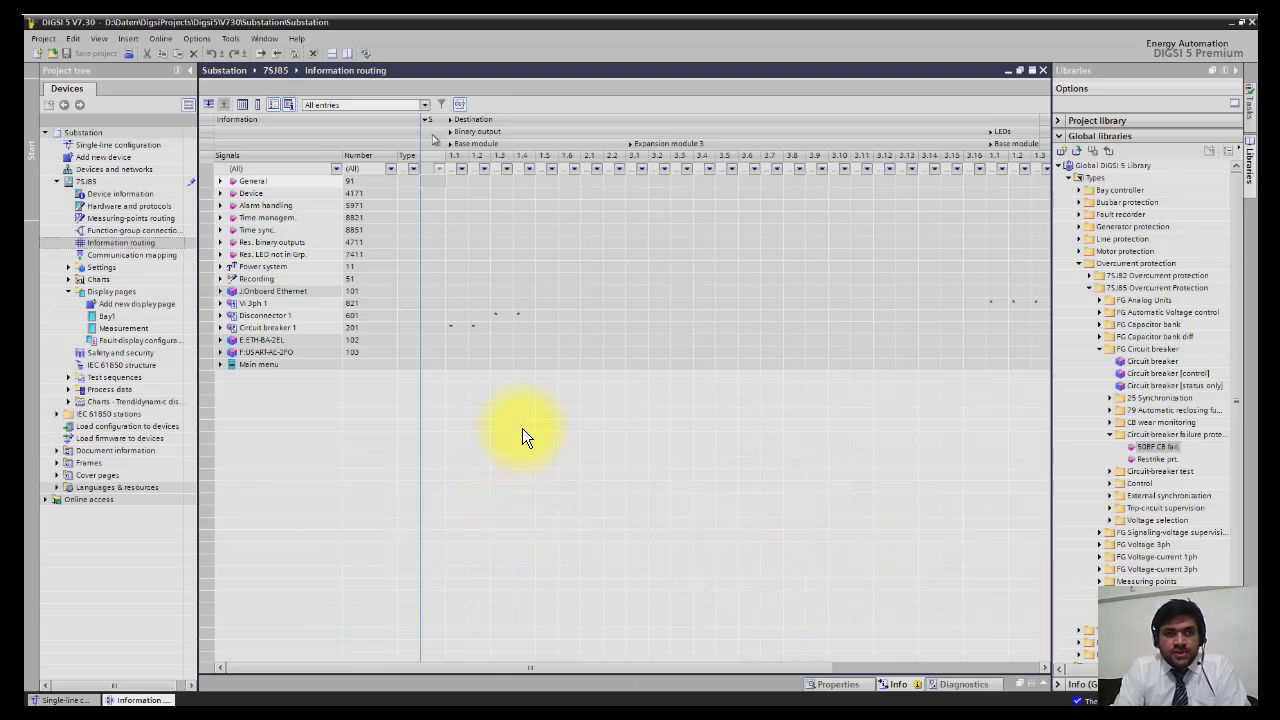
mouse_move(475, 203)
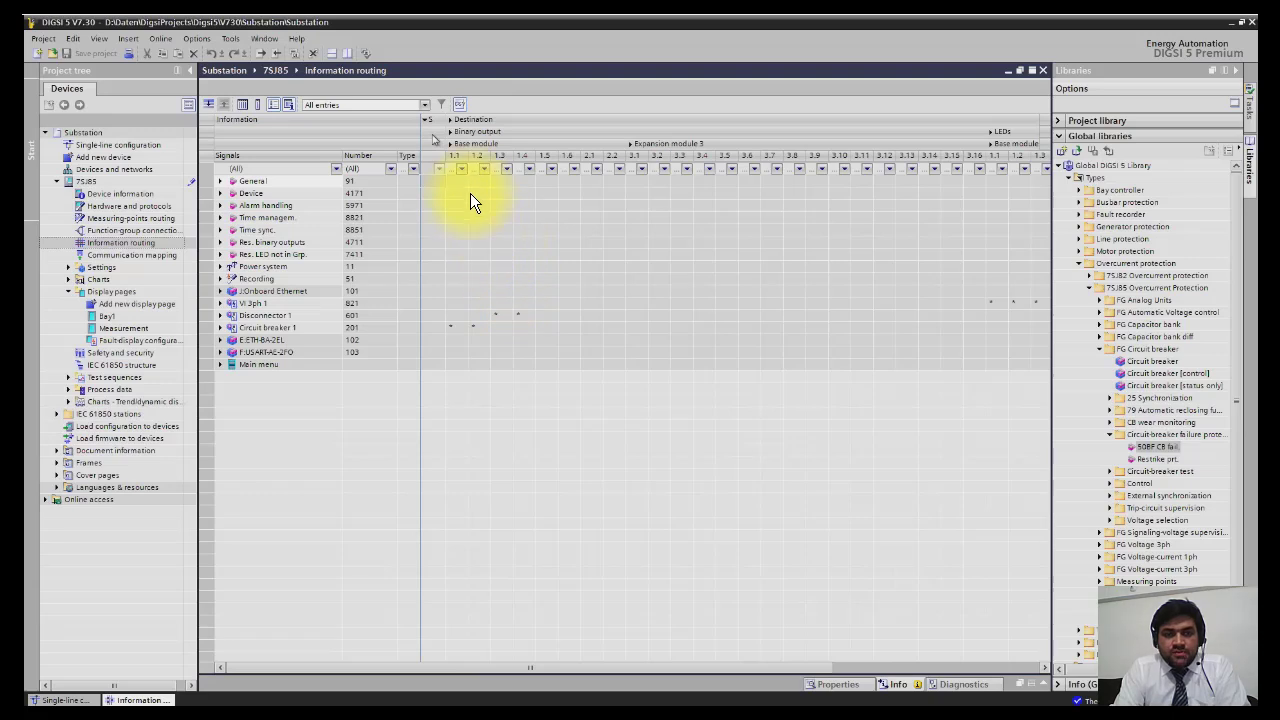
mouse_move(425, 155)
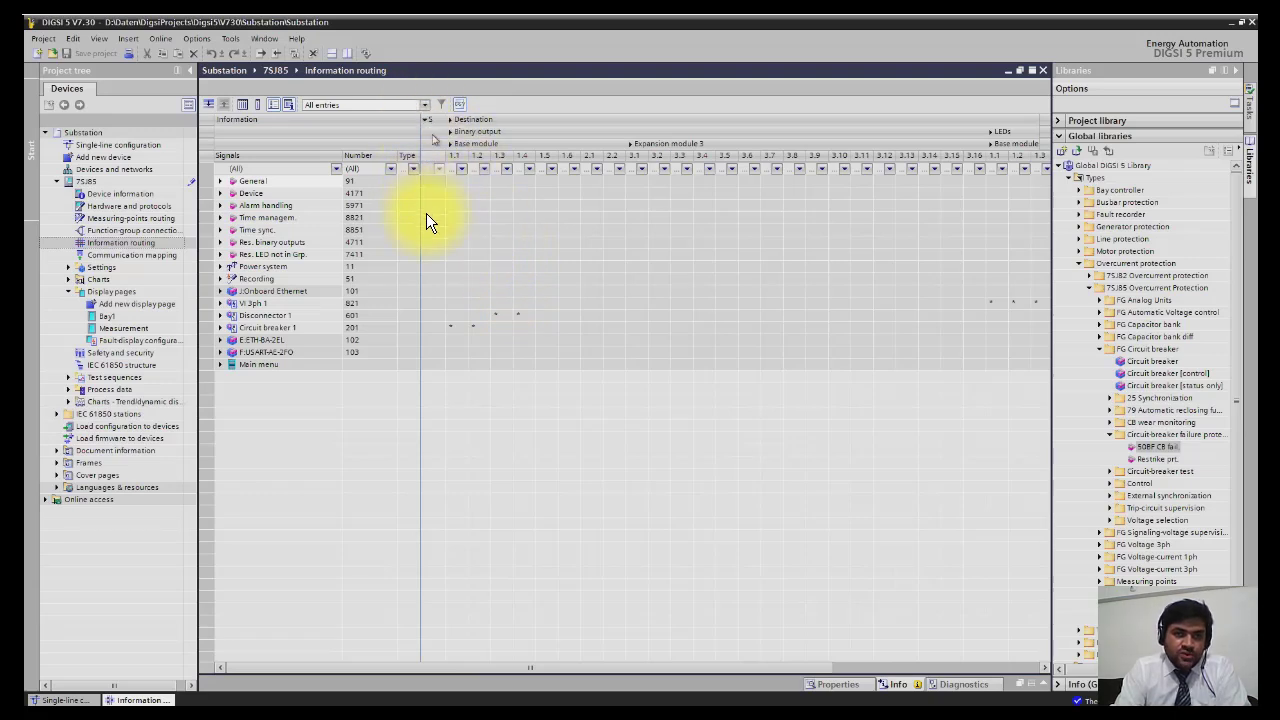
mouse_move(419, 375)
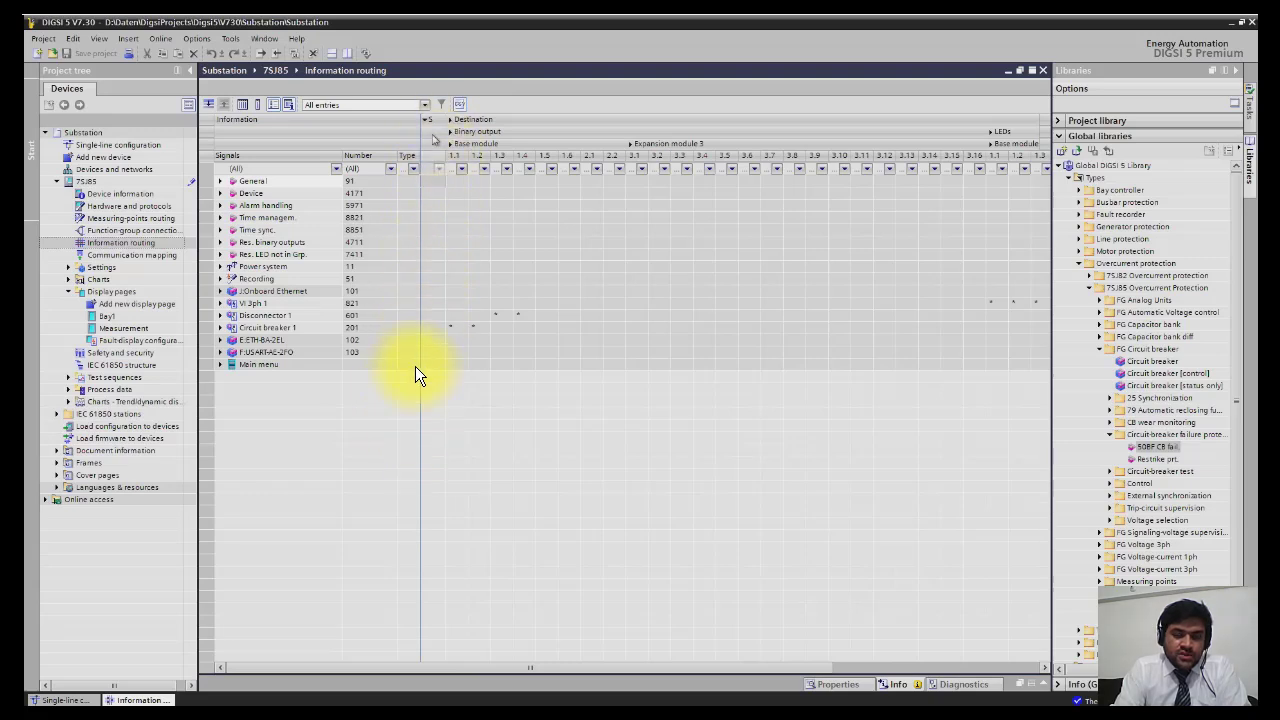
mouse_move(445, 150)
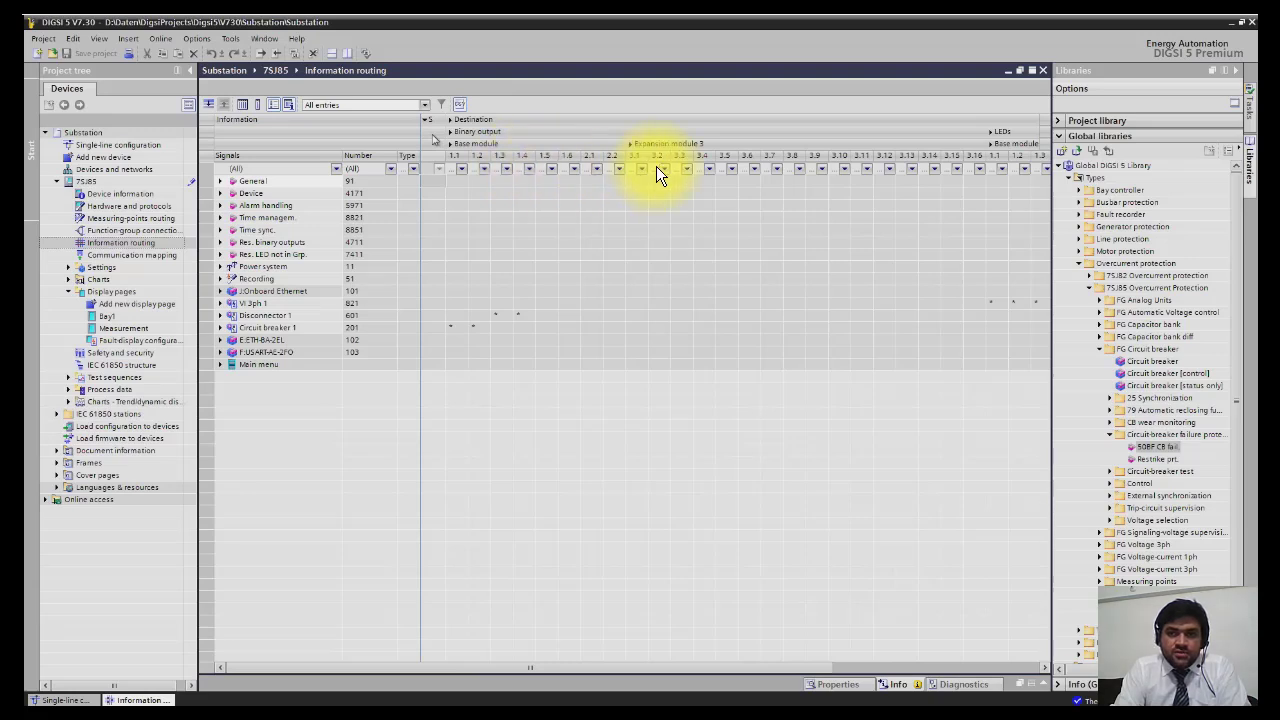
mouse_move(710, 175)
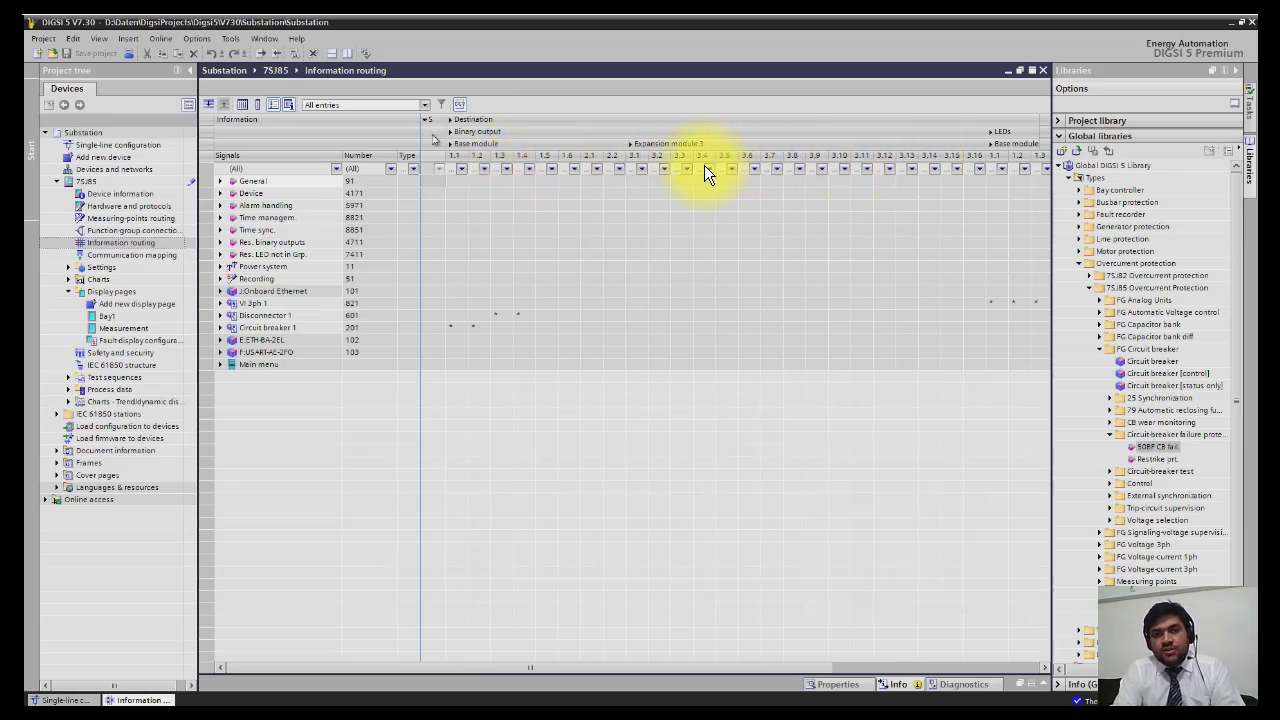
mouse_move(570, 210)
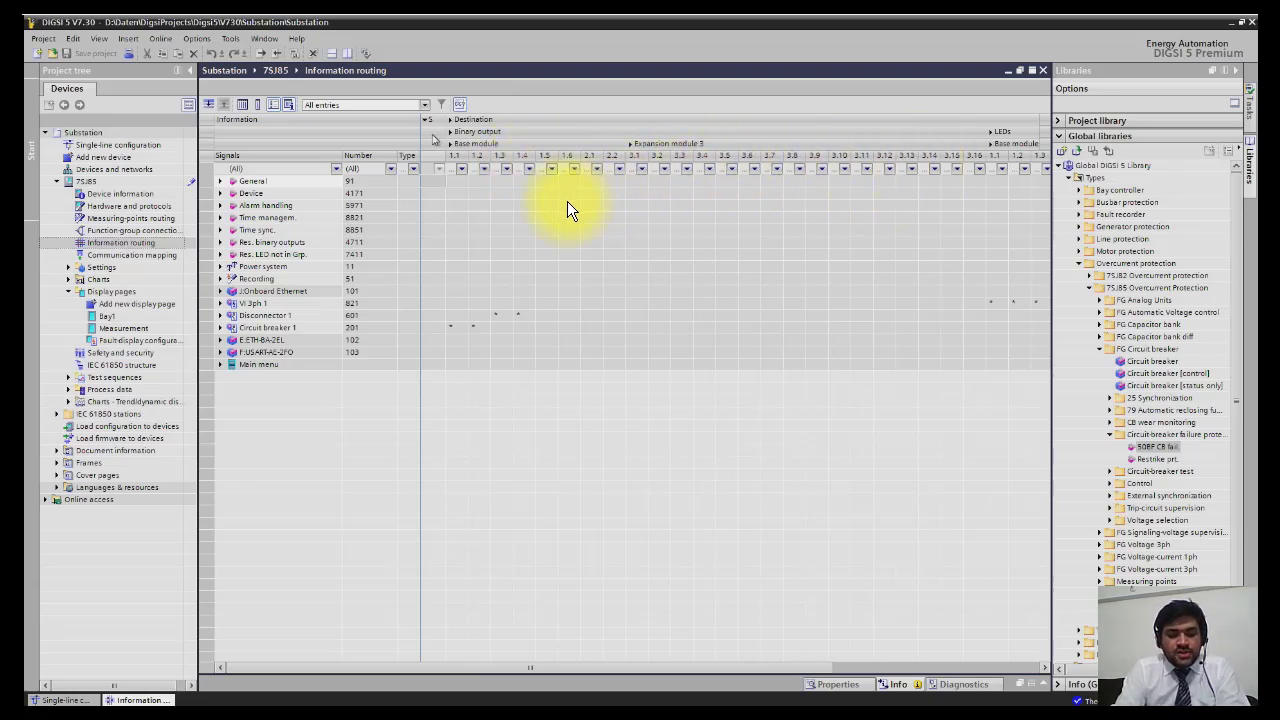
mouse_move(555, 188)
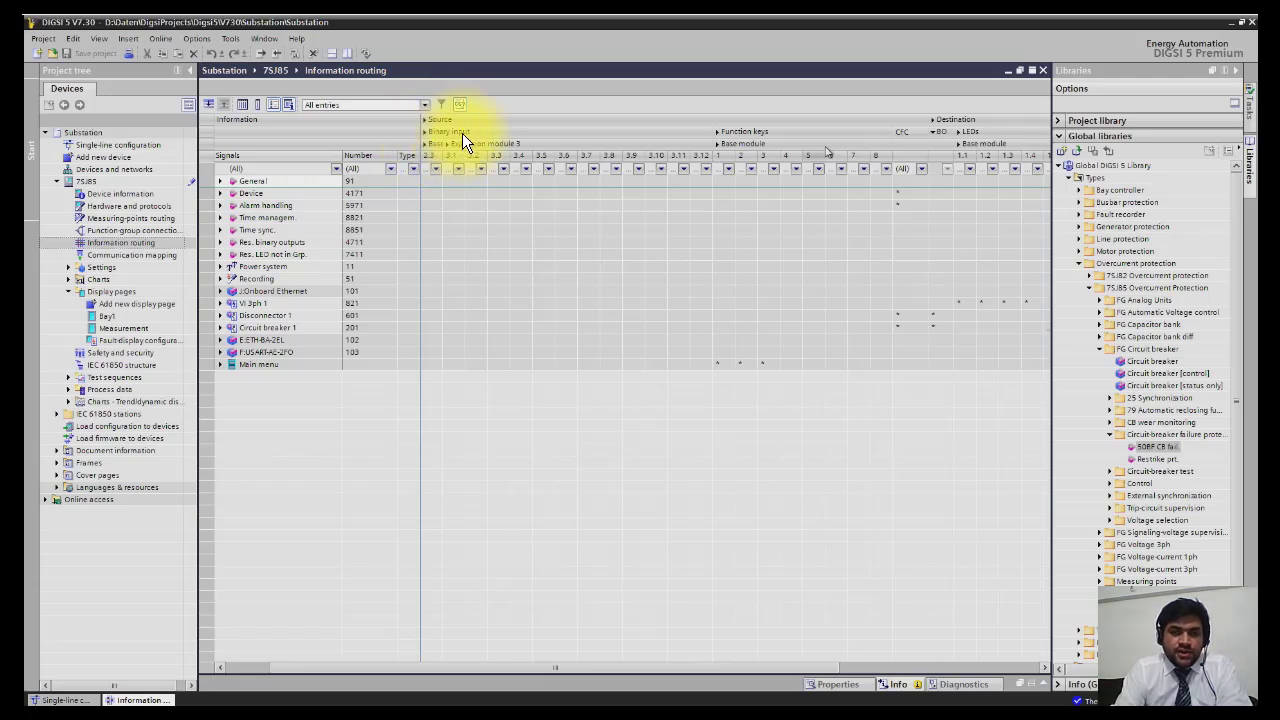
mouse_move(548, 140)
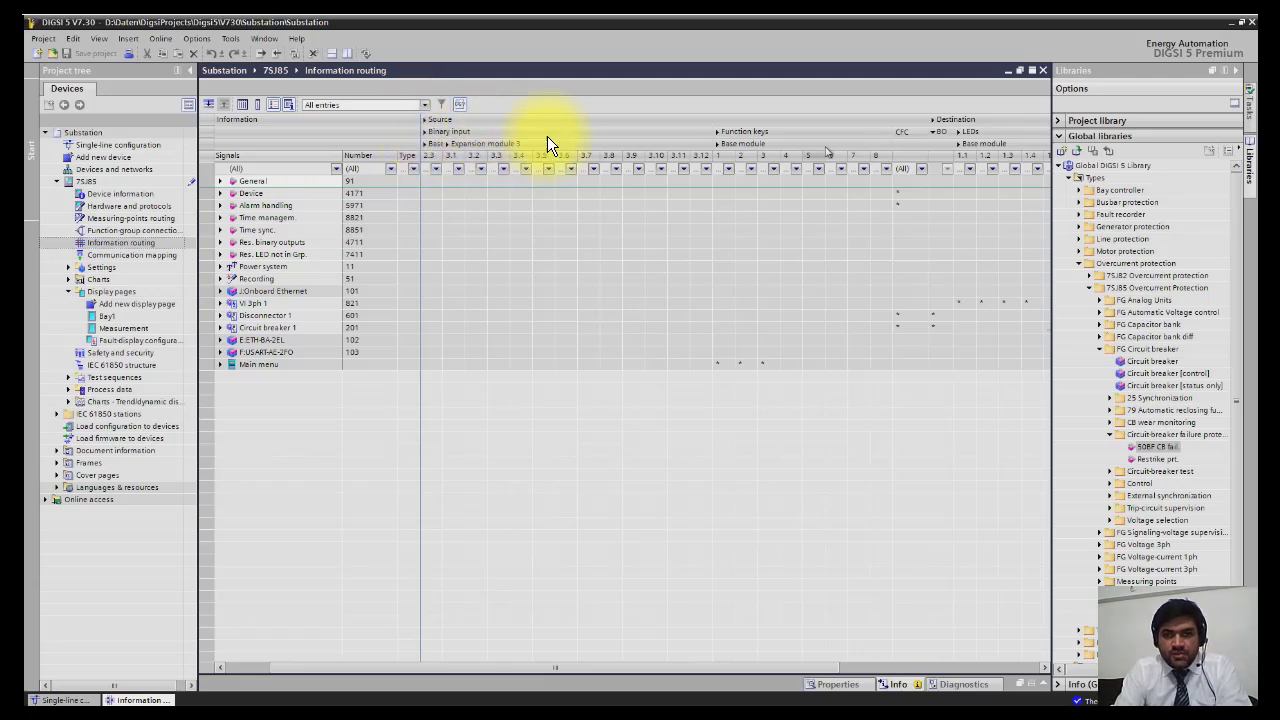
mouse_move(735, 148)
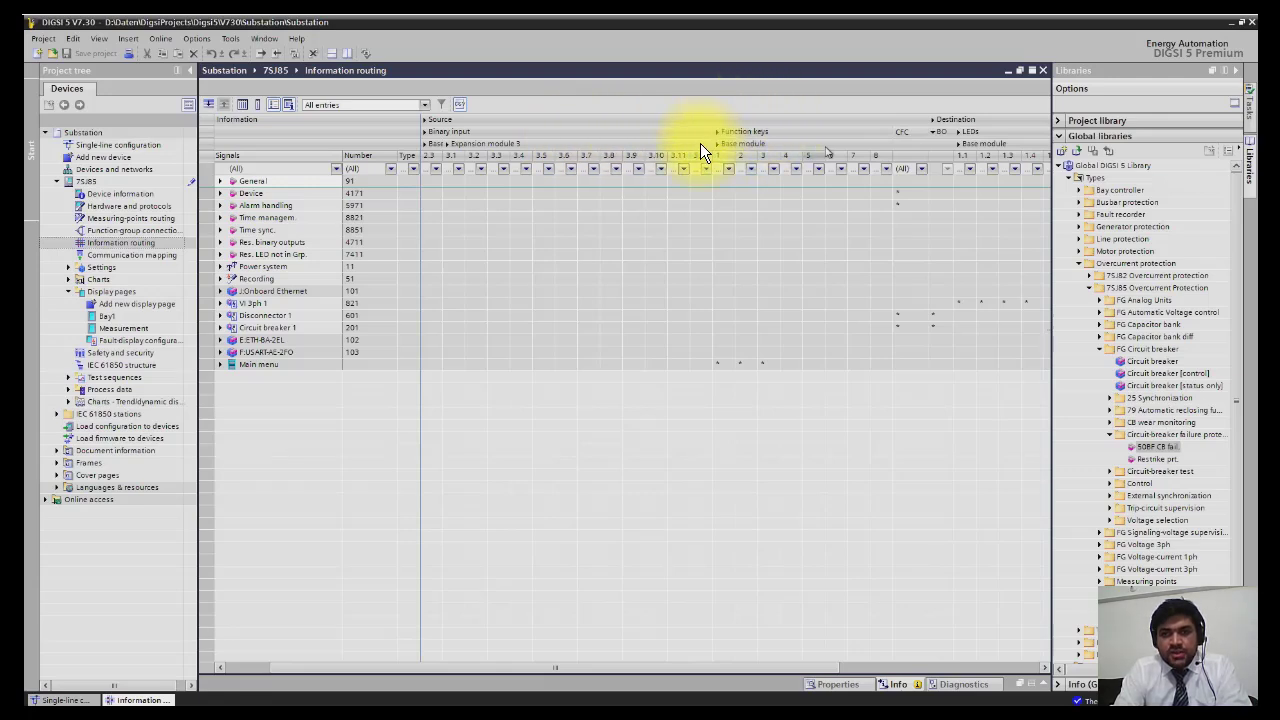
mouse_move(648, 234)
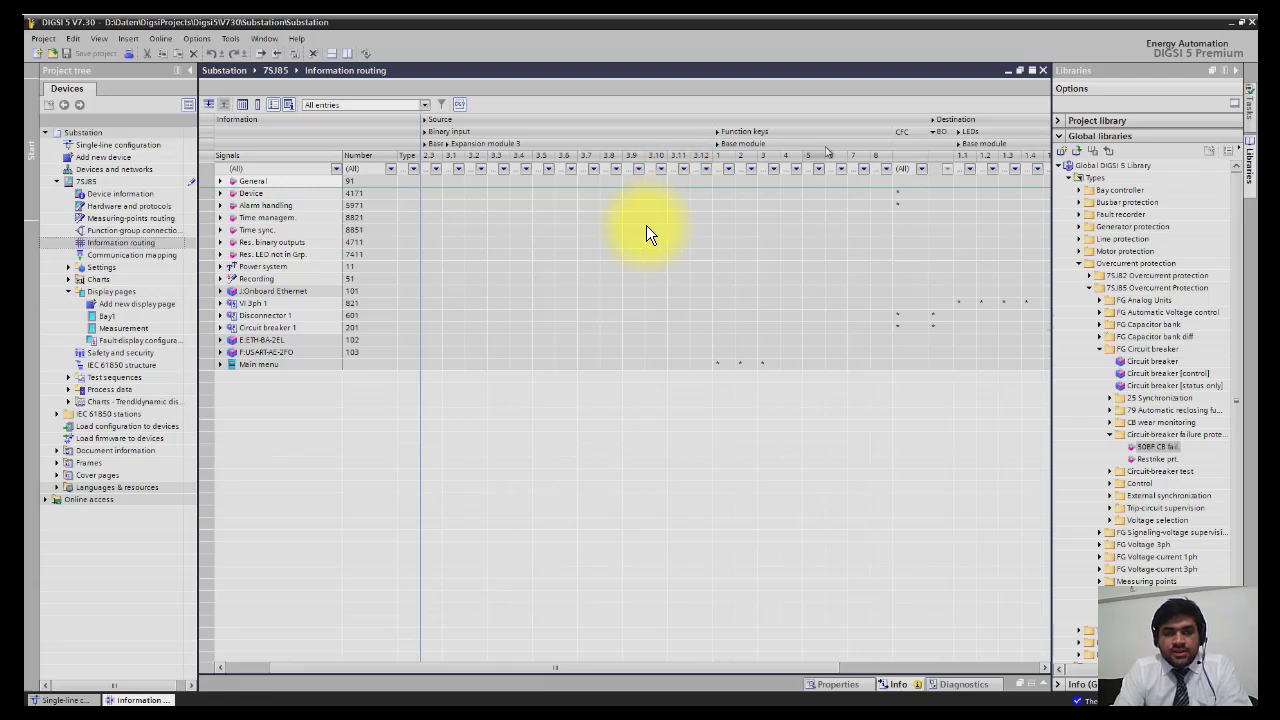
mouse_move(520, 216)
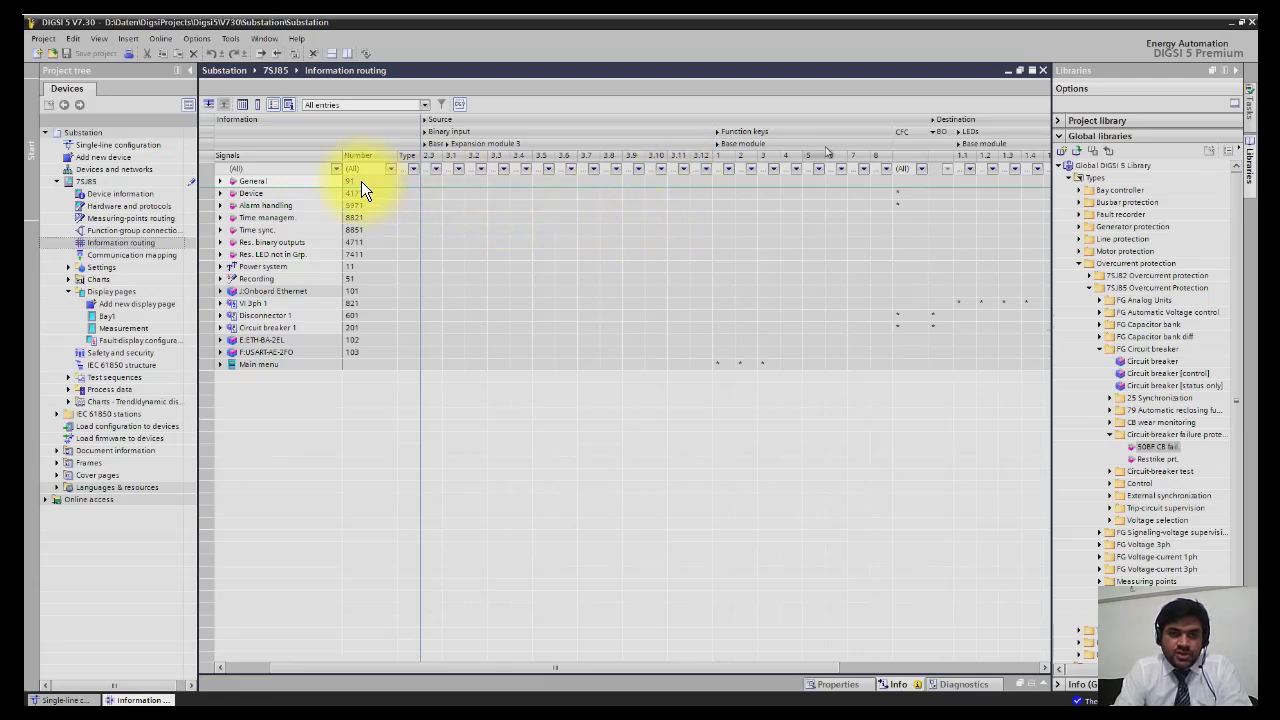
mouse_move(425, 185)
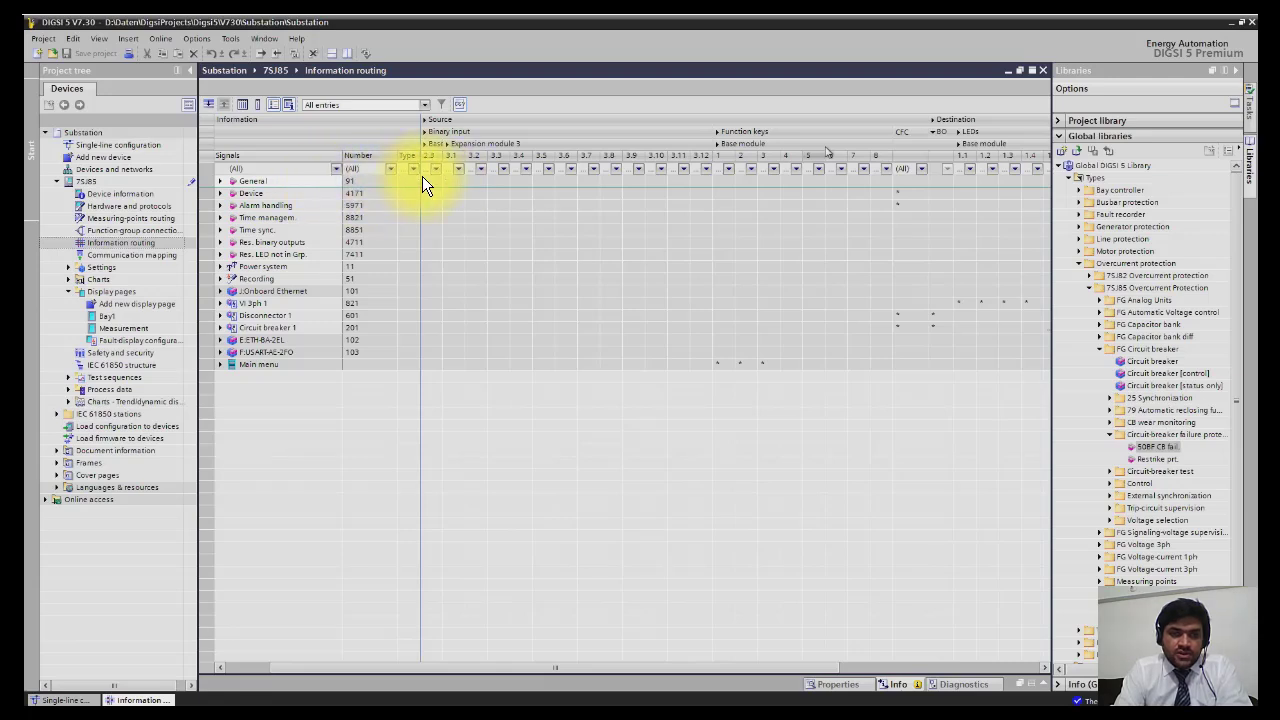
mouse_move(460, 200)
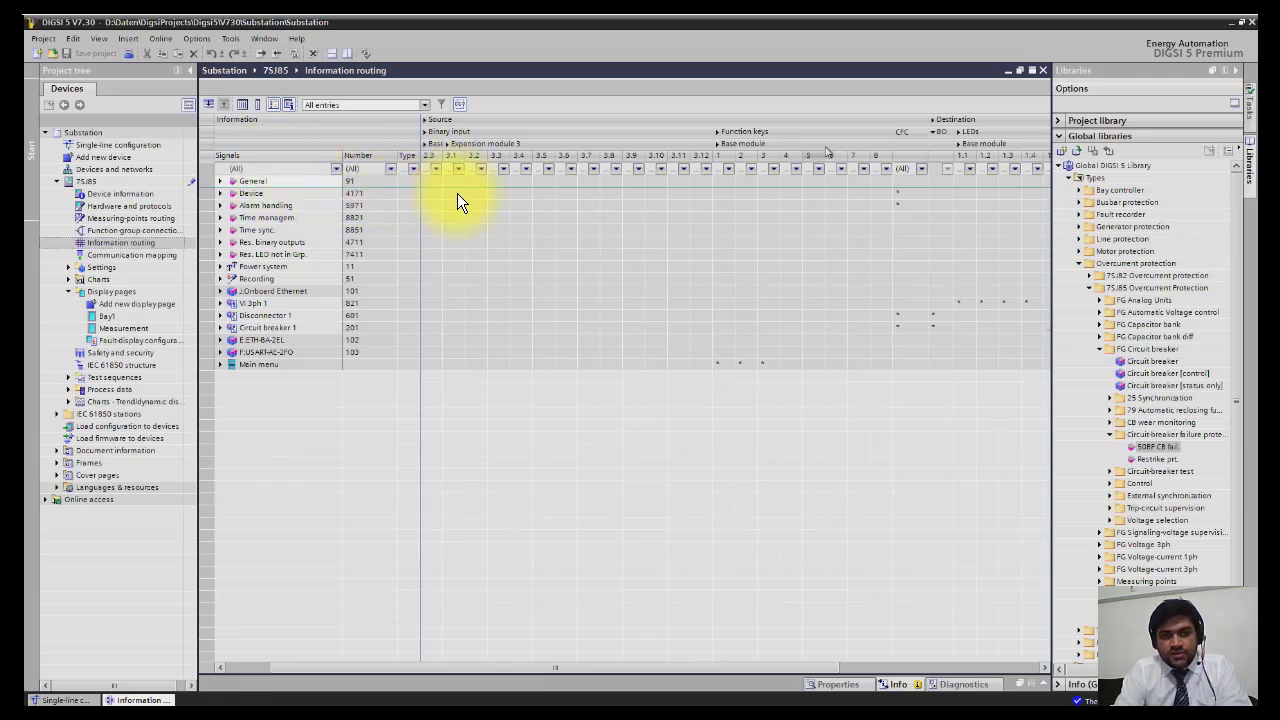
mouse_move(740, 145)
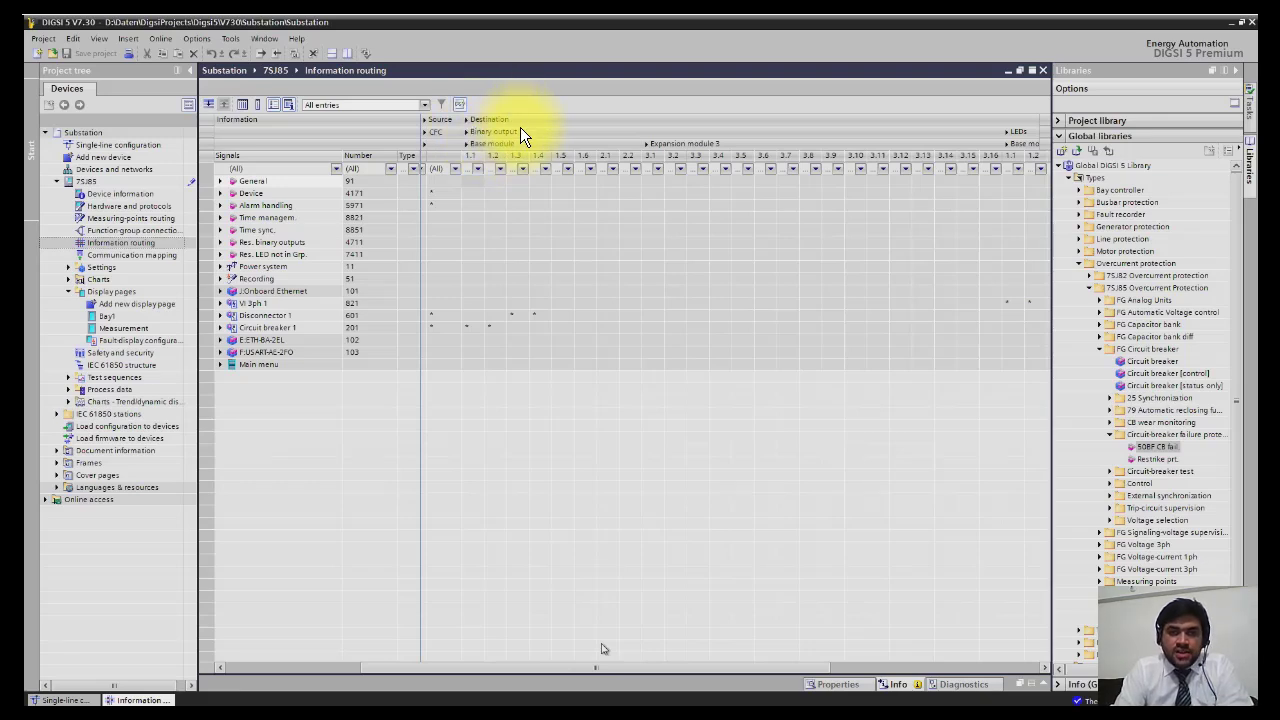
mouse_move(665, 205)
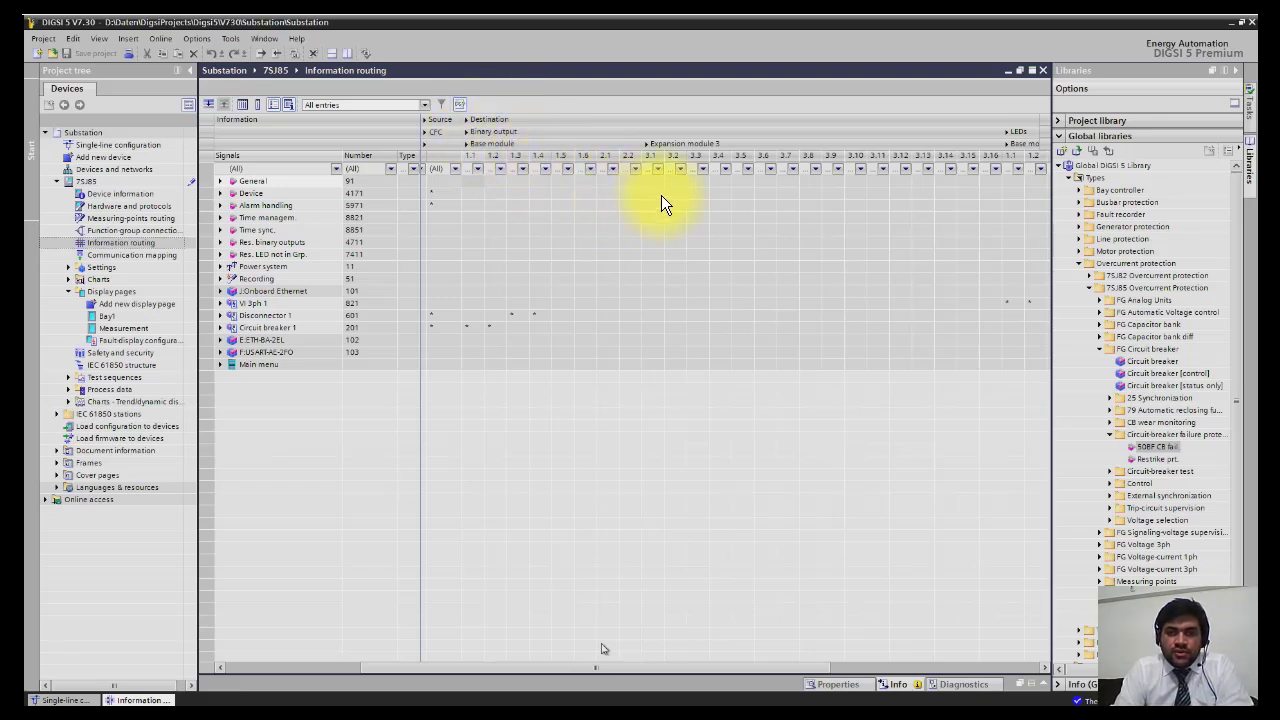
mouse_move(935, 205)
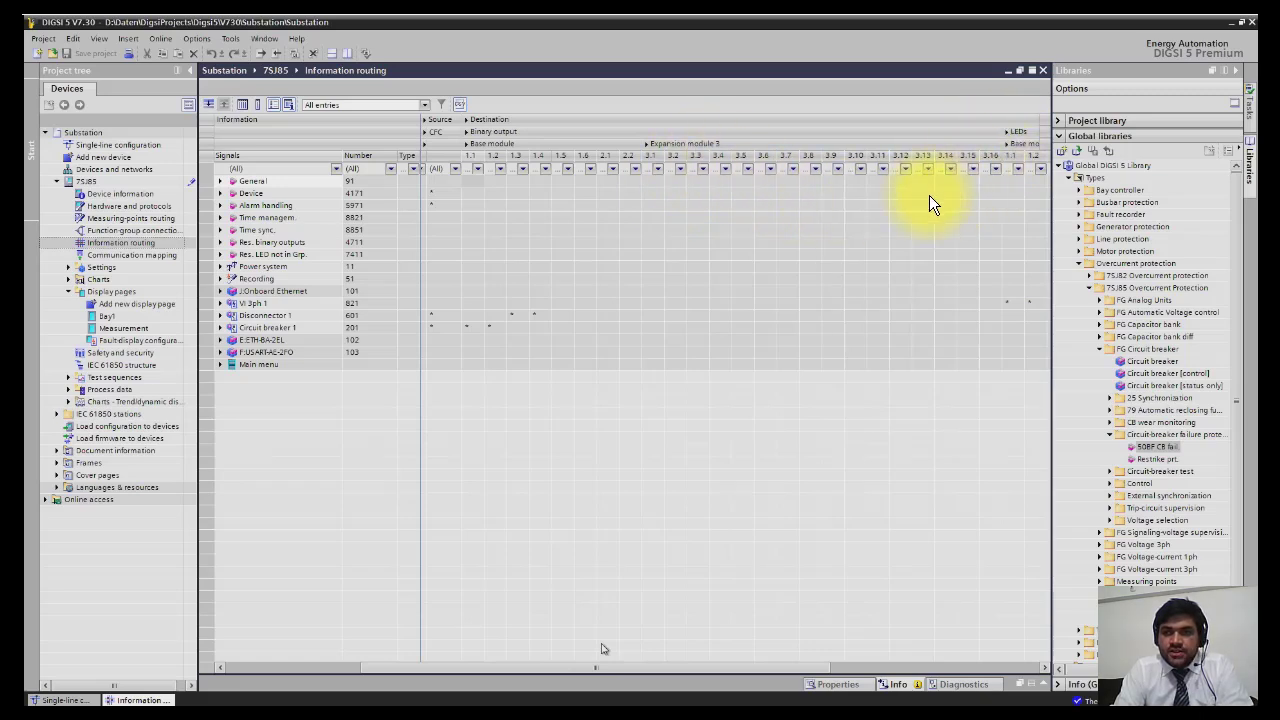
mouse_move(580, 280)
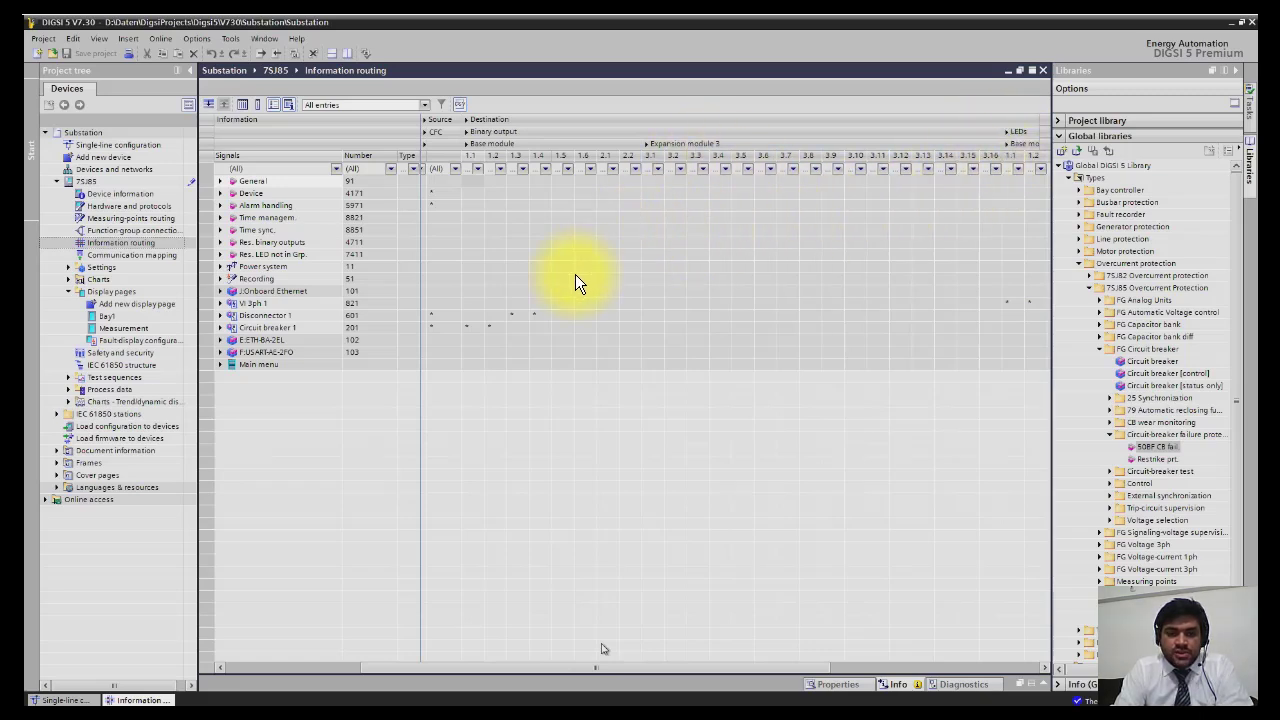
Bring the VI 3ph 1 group's functions into view against the destination columns.
click(220, 303)
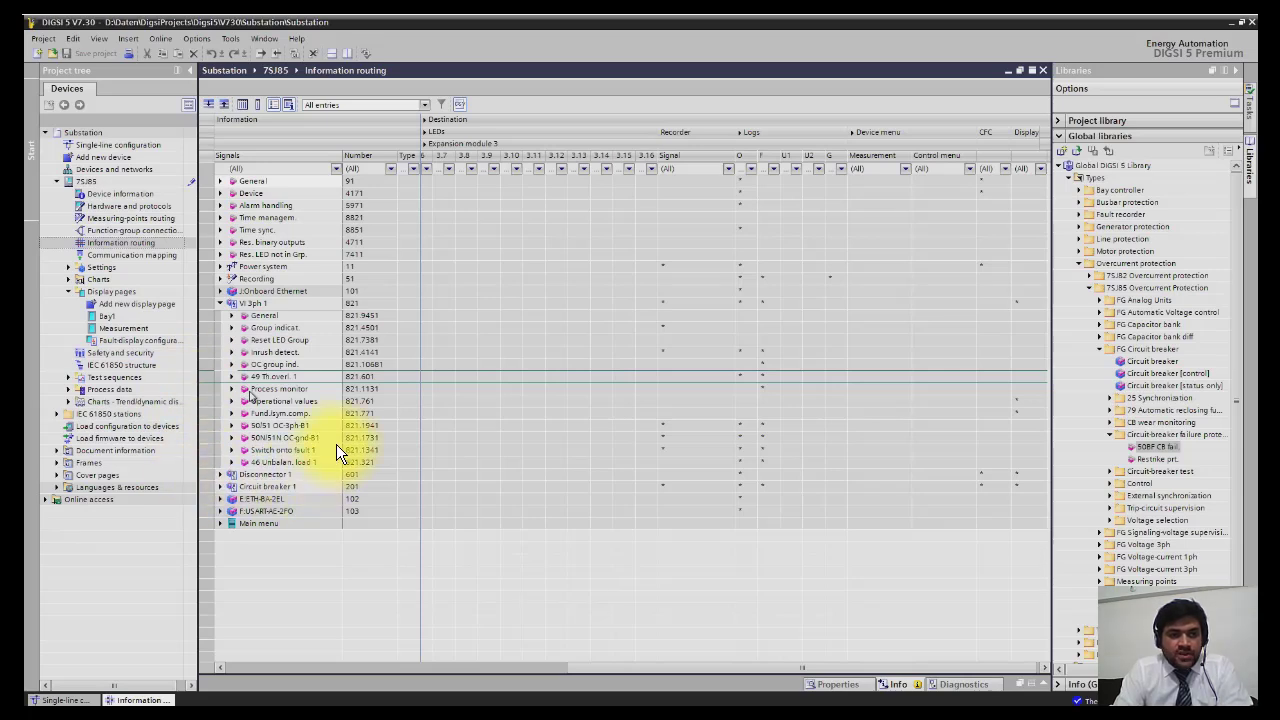
mouse_move(390, 465)
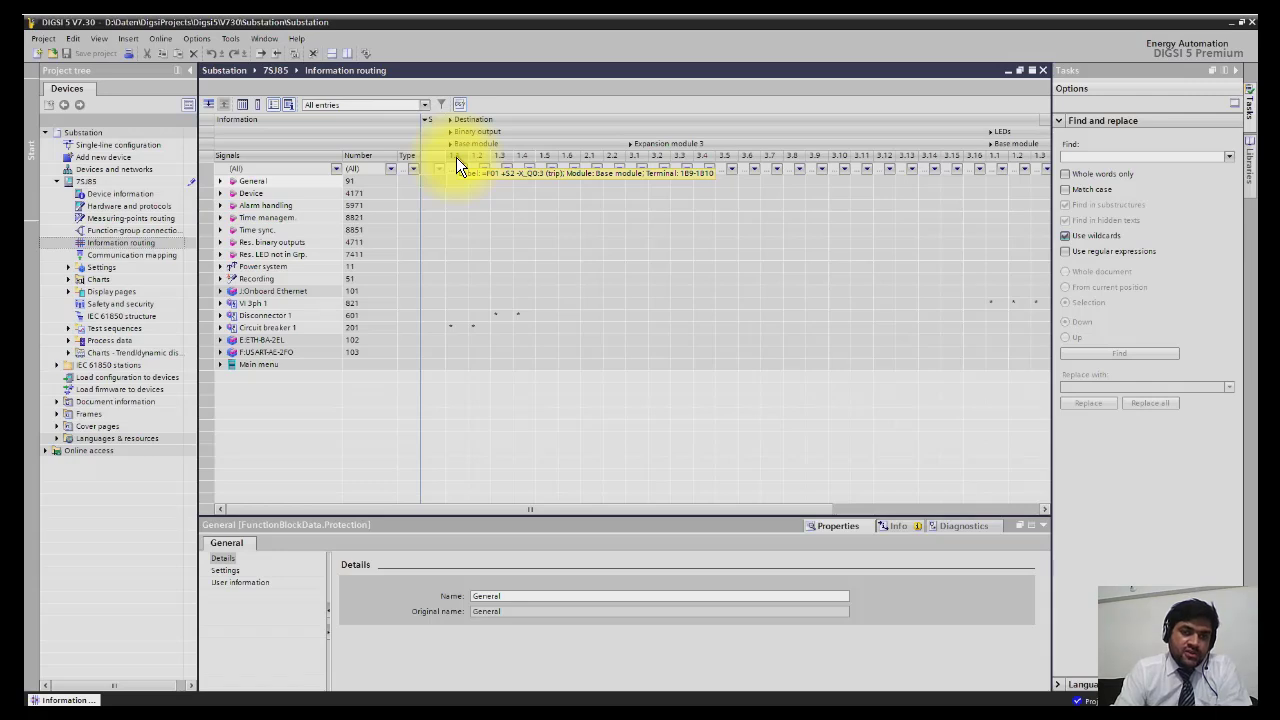
Right-click >LED reset's binary input cell to show not routed, H and L options.
right_click(435, 168)
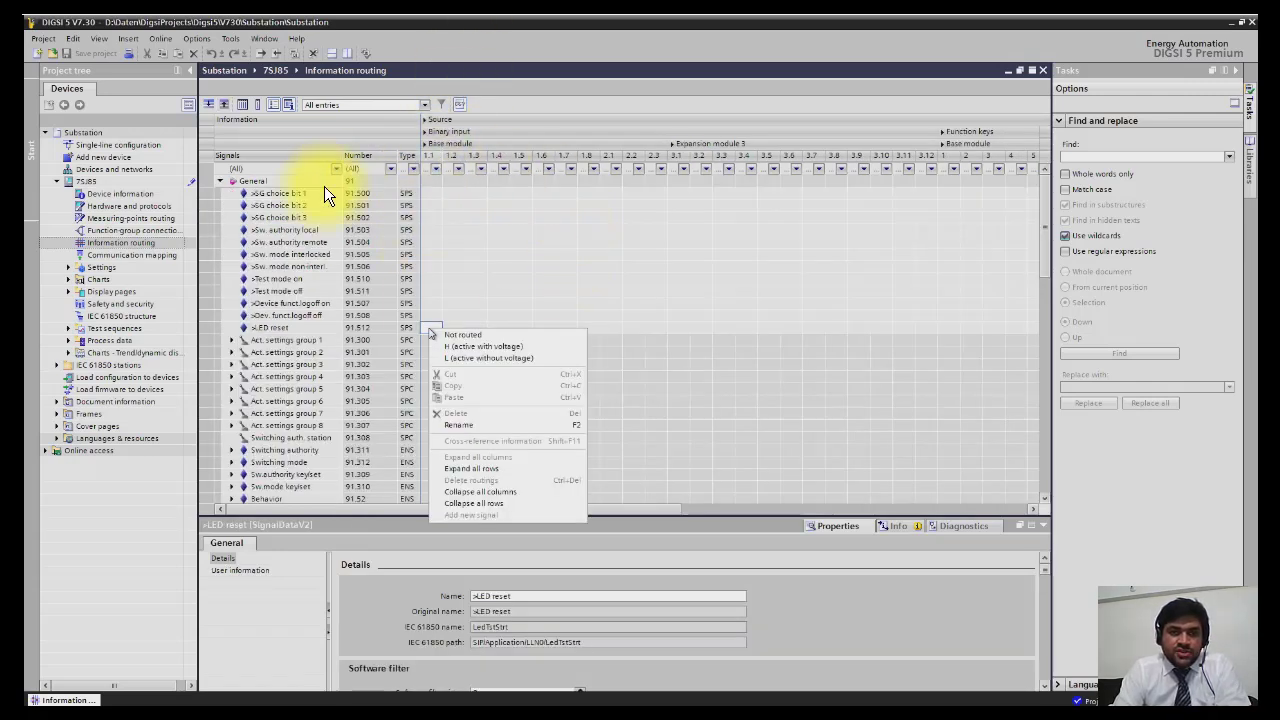
mouse_move(407, 360)
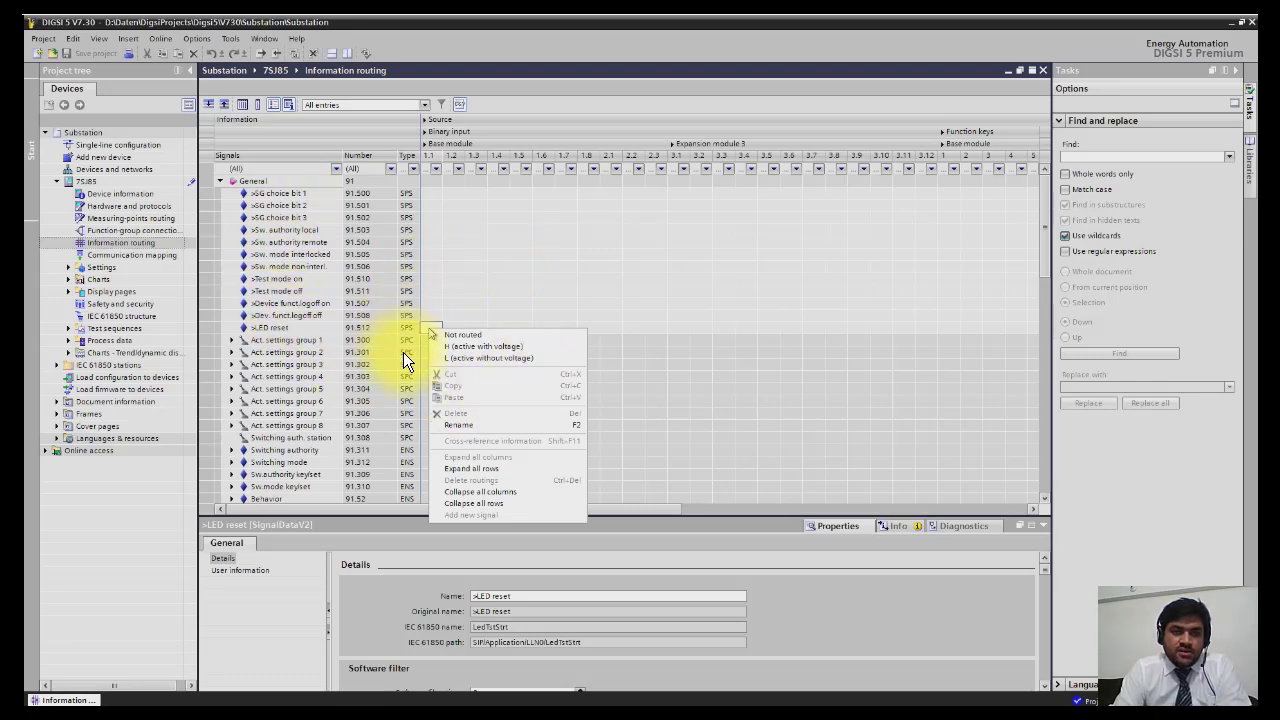
mouse_move(430, 332)
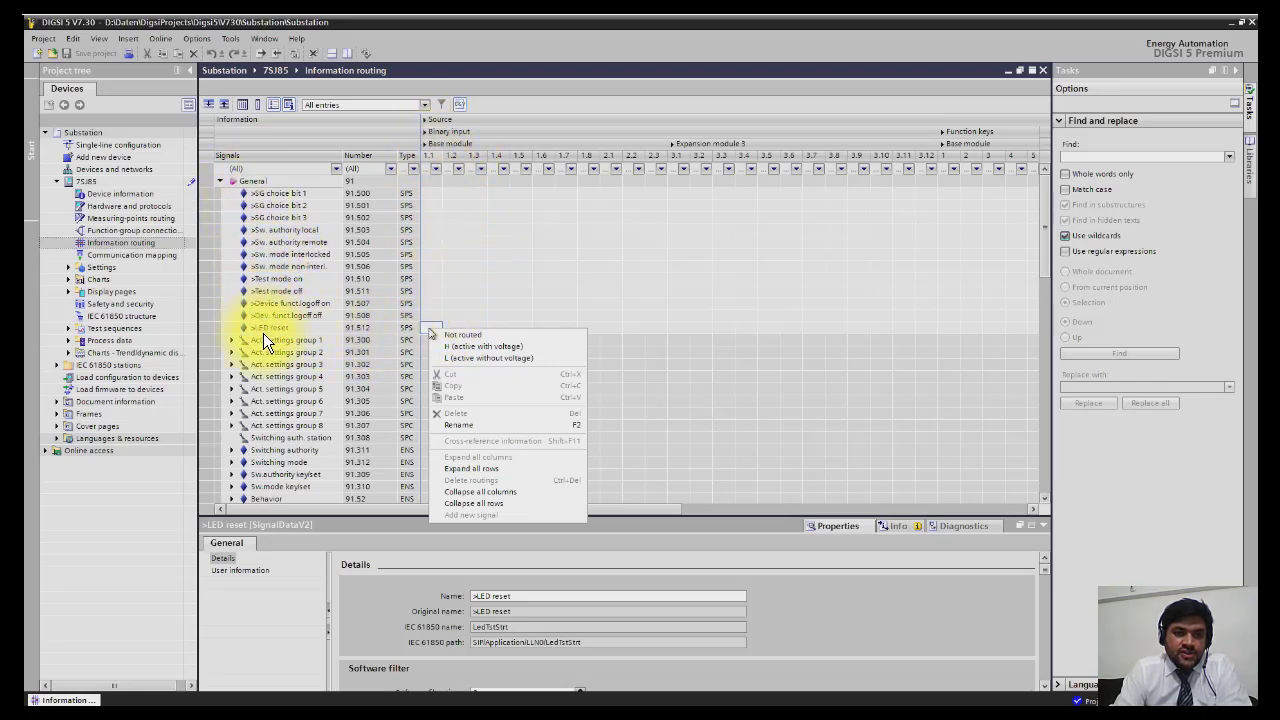
mouse_move(417, 336)
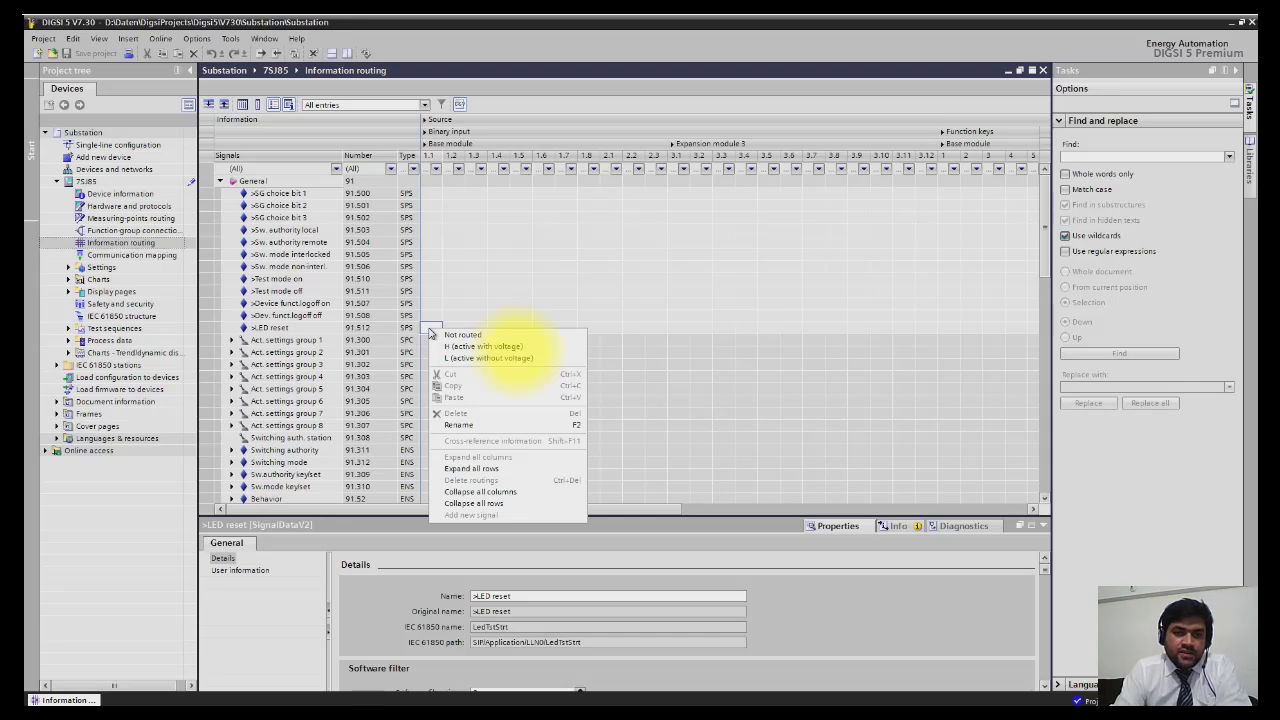
mouse_move(490, 365)
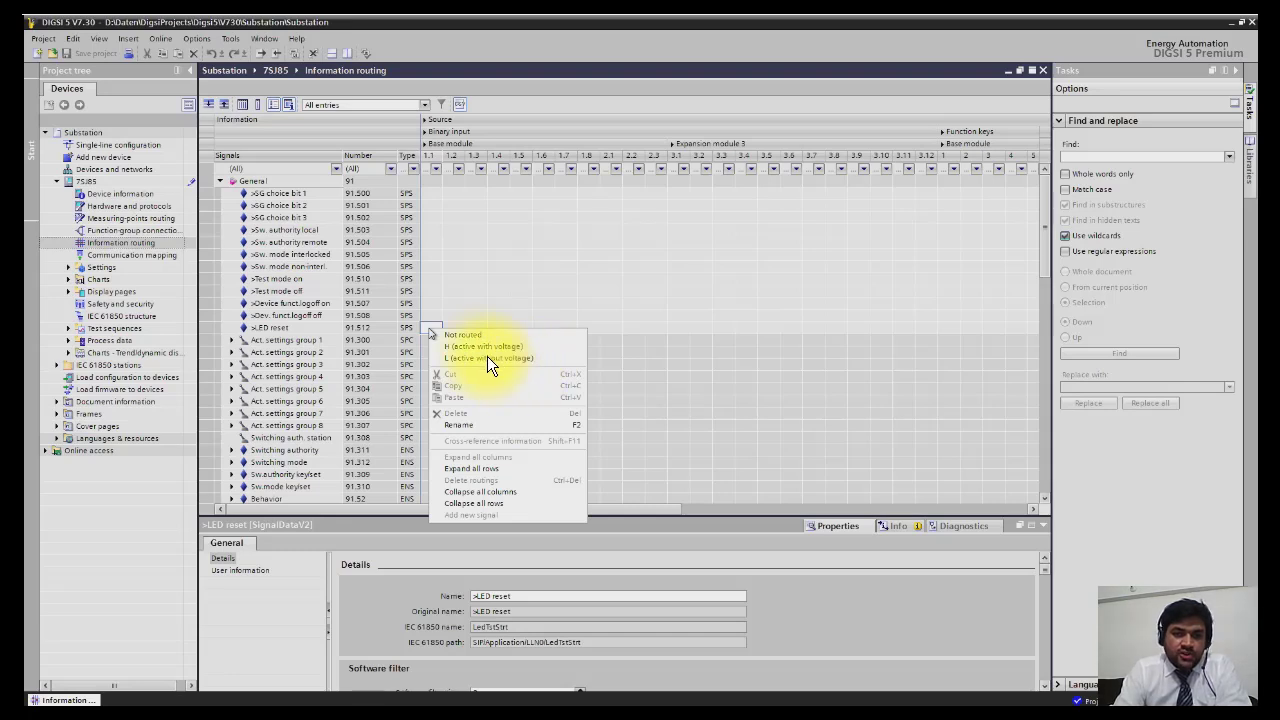
mouse_move(435, 335)
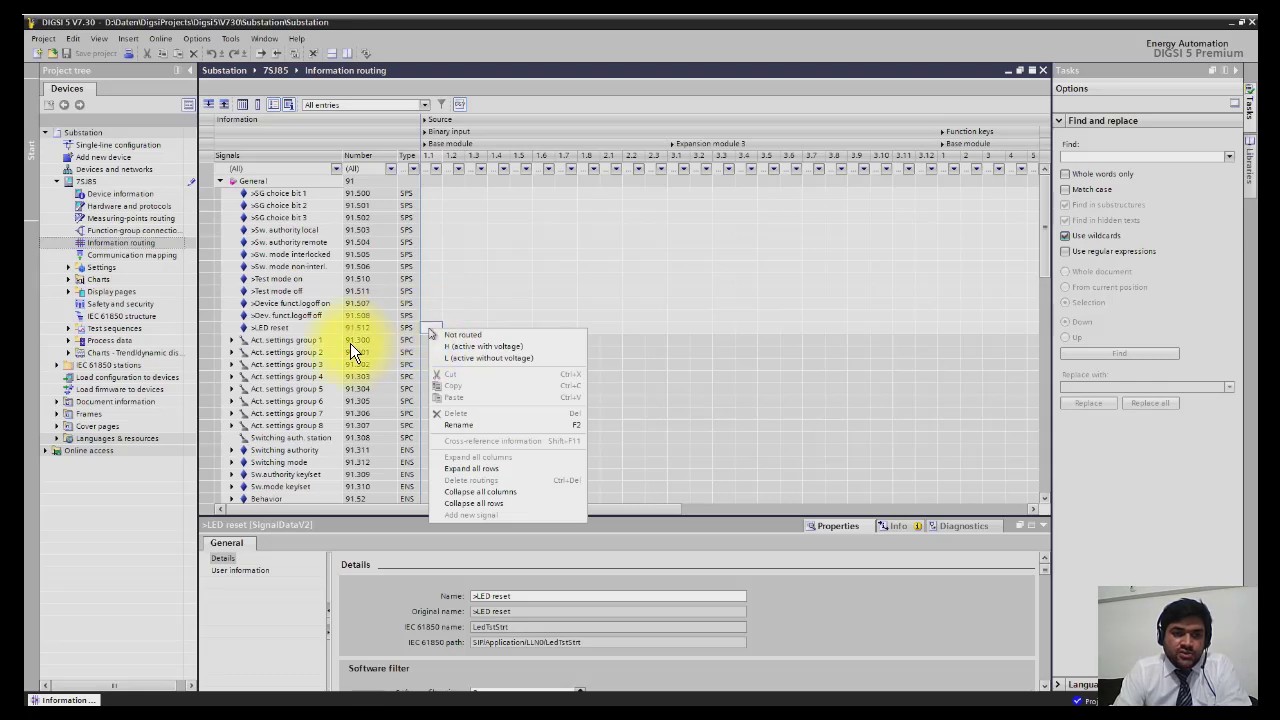
mouse_move(428, 337)
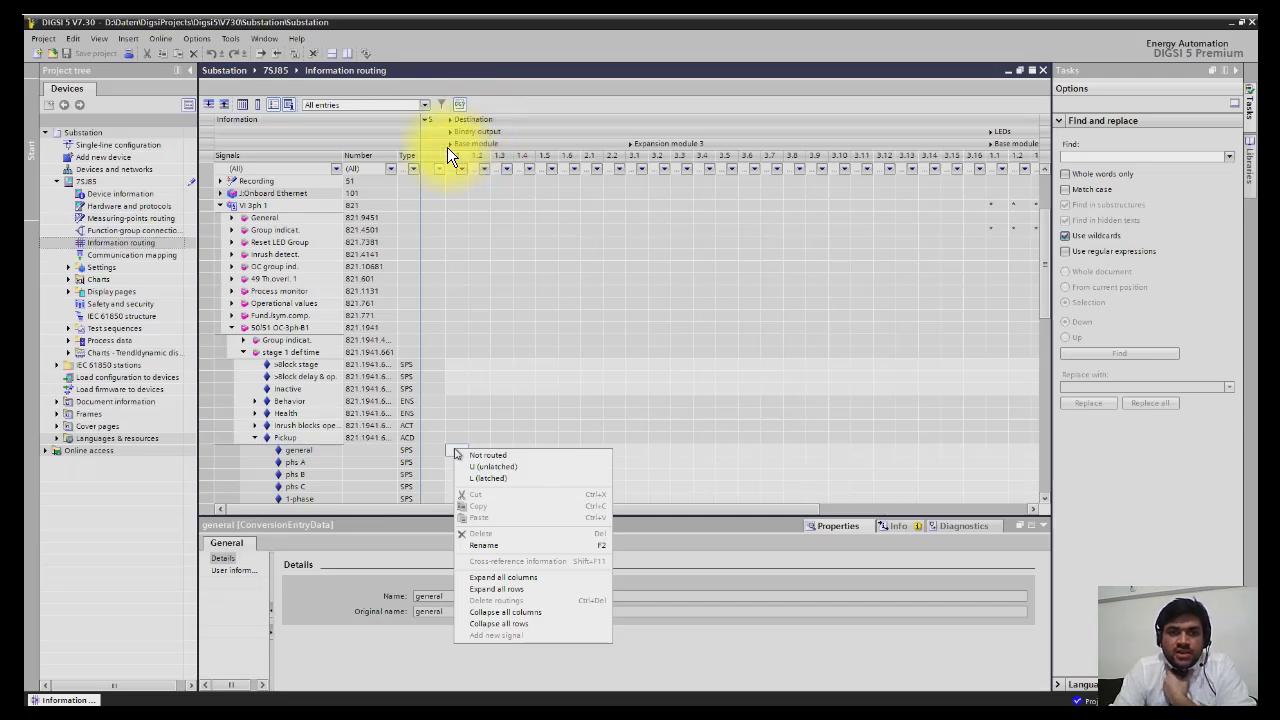
mouse_move(470, 172)
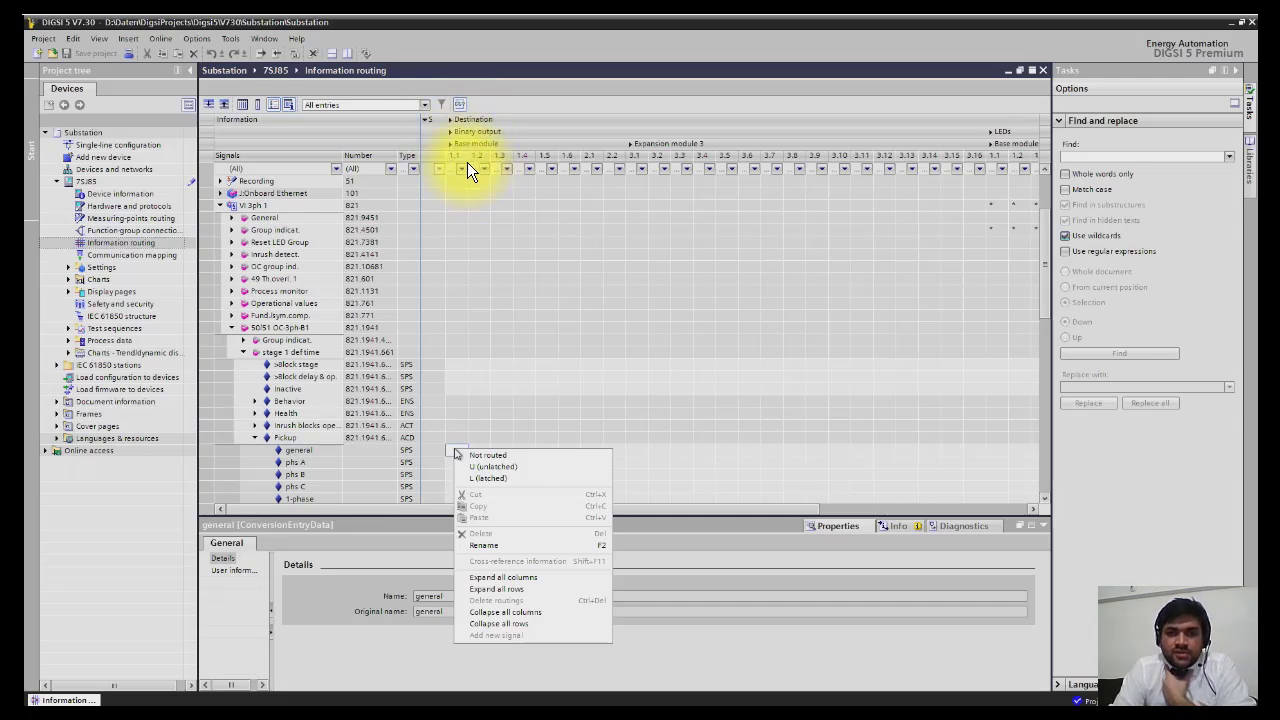
mouse_move(555, 167)
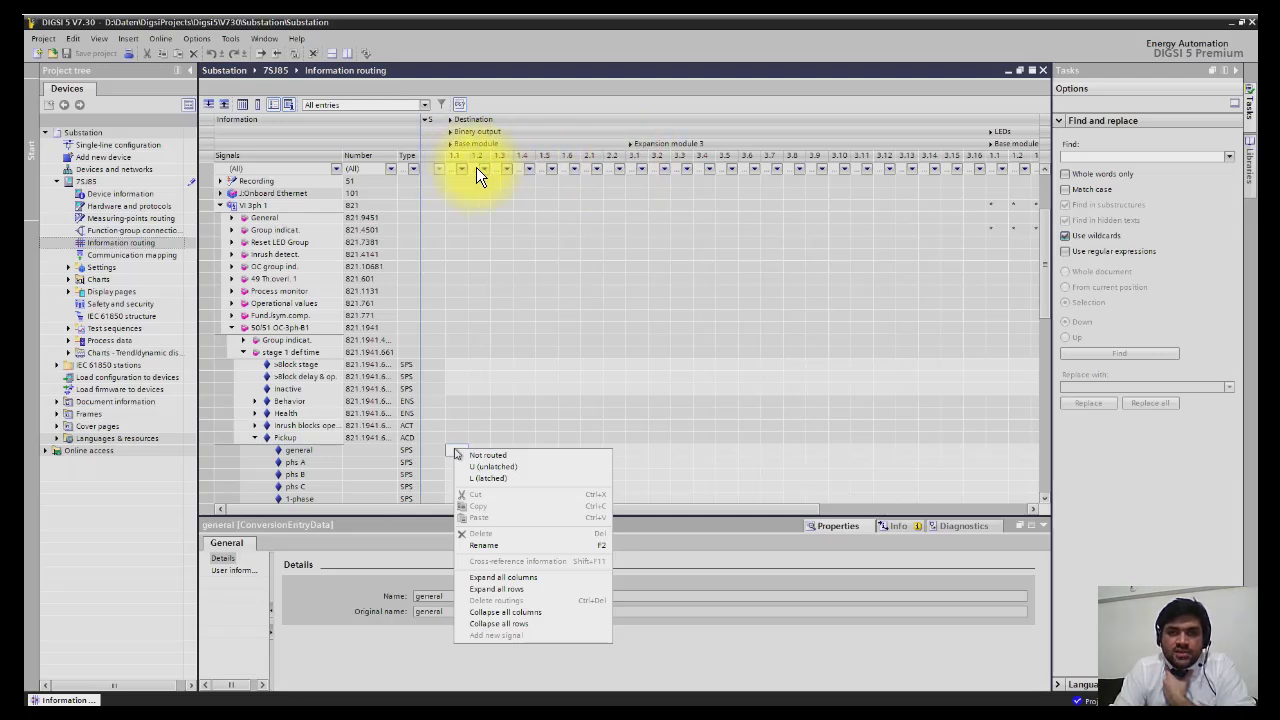
mouse_move(522, 172)
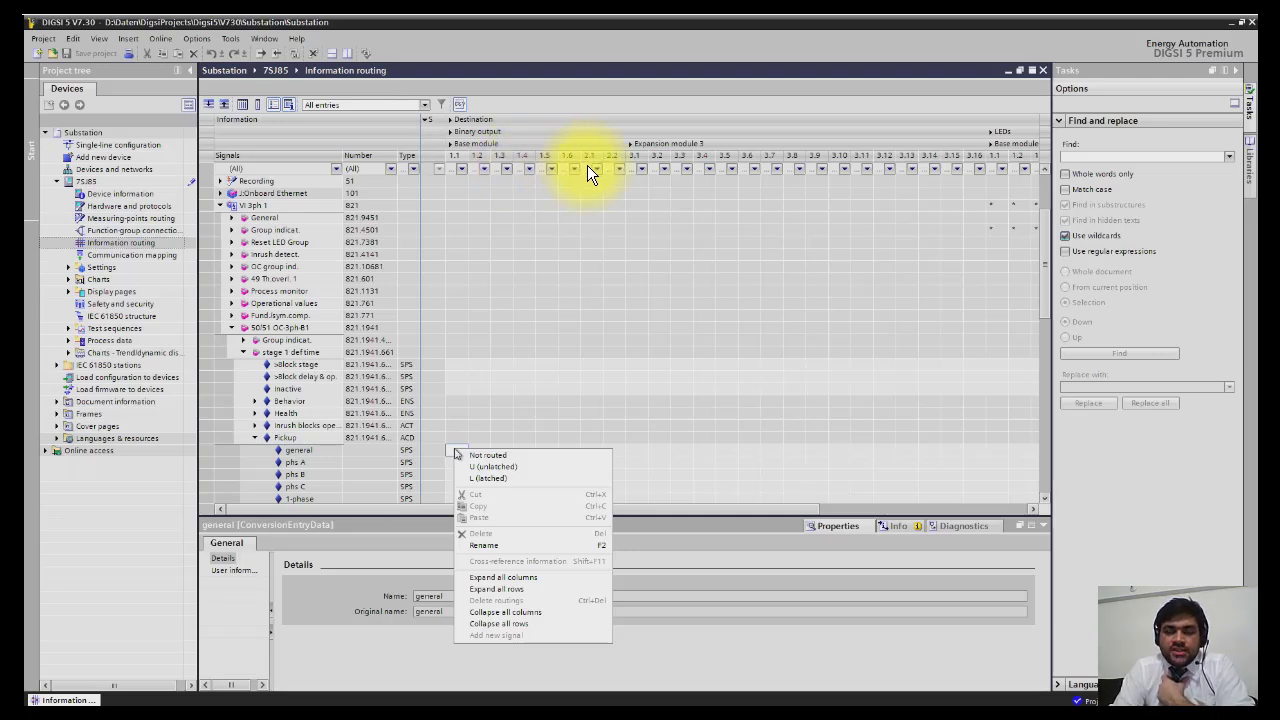
mouse_move(655, 155)
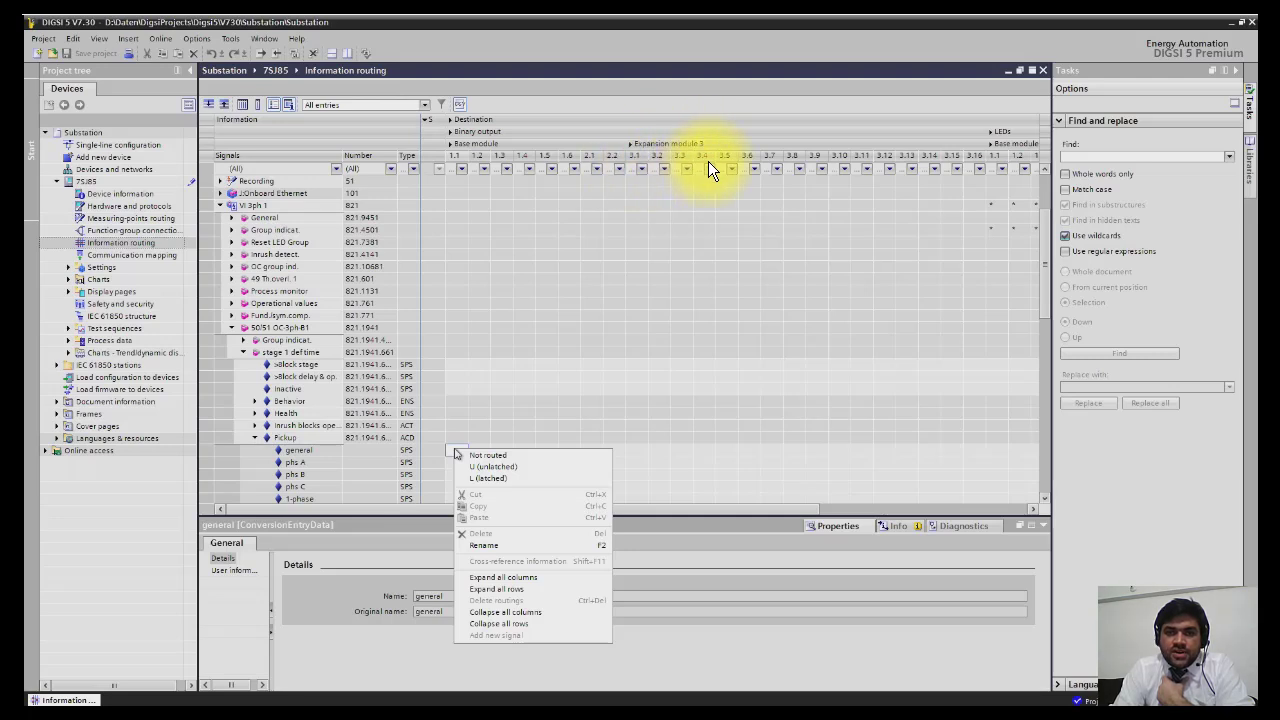
mouse_move(685, 20)
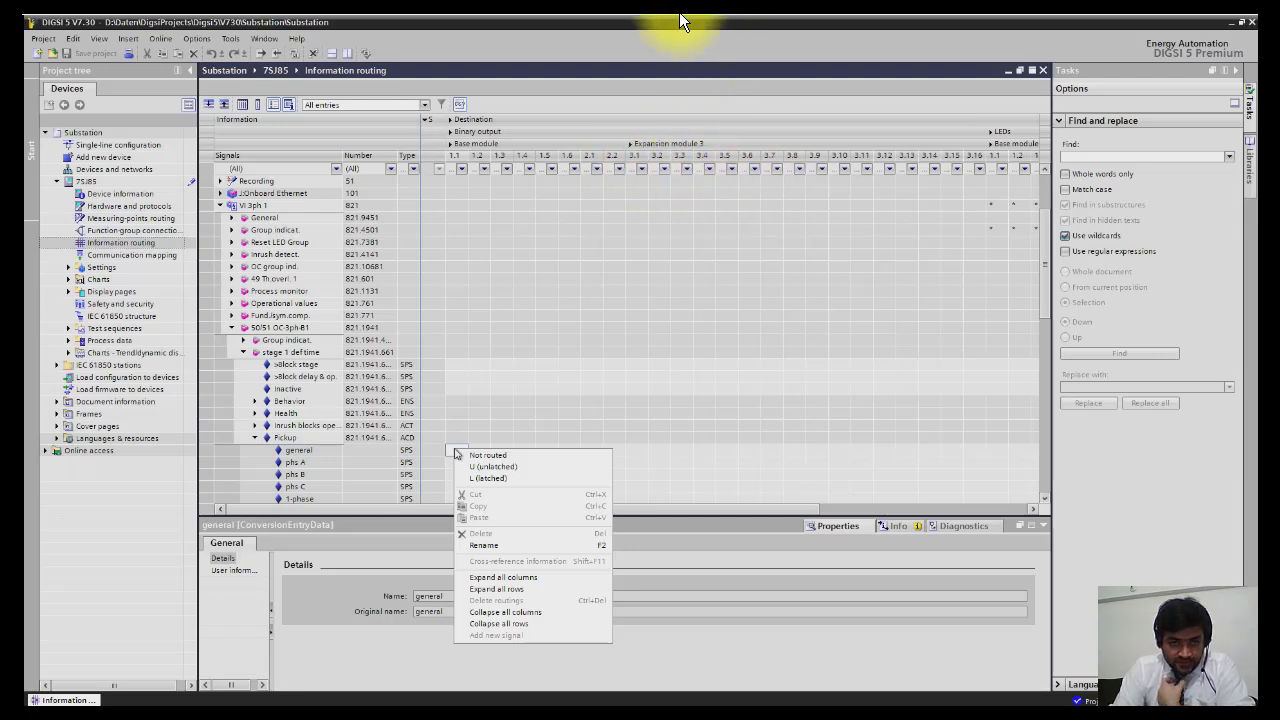
mouse_move(458, 462)
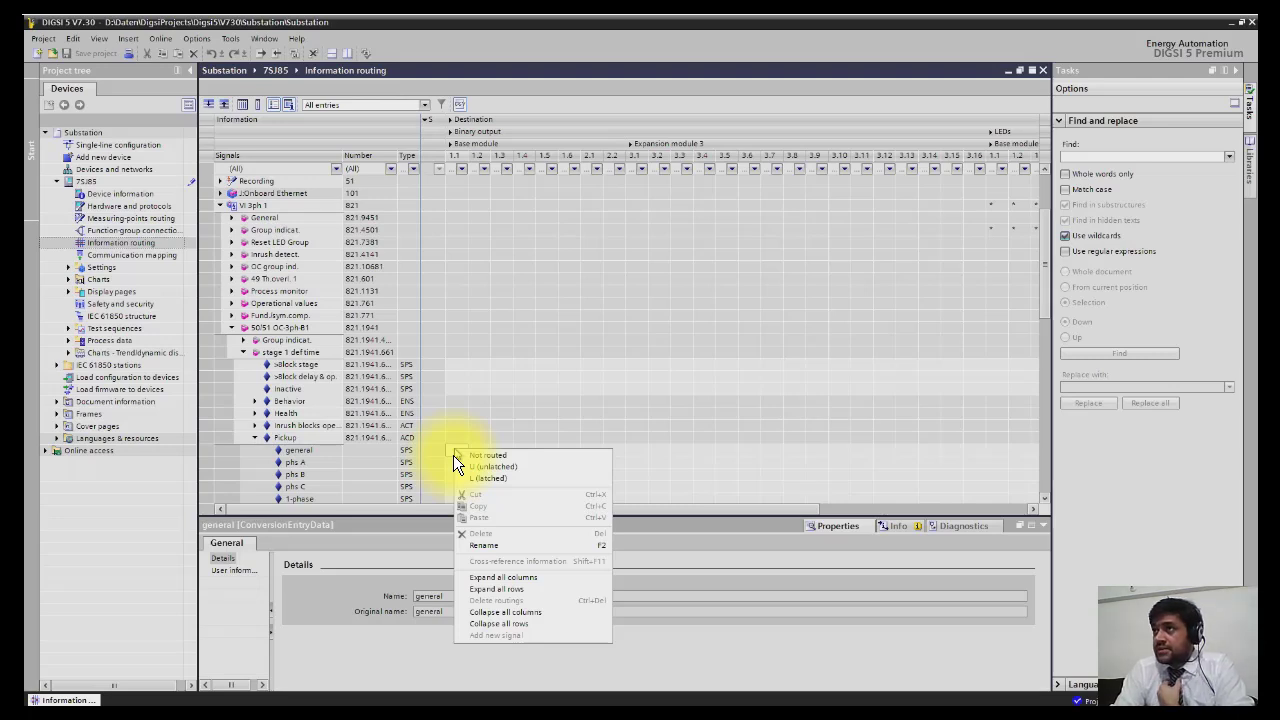
mouse_move(499, 477)
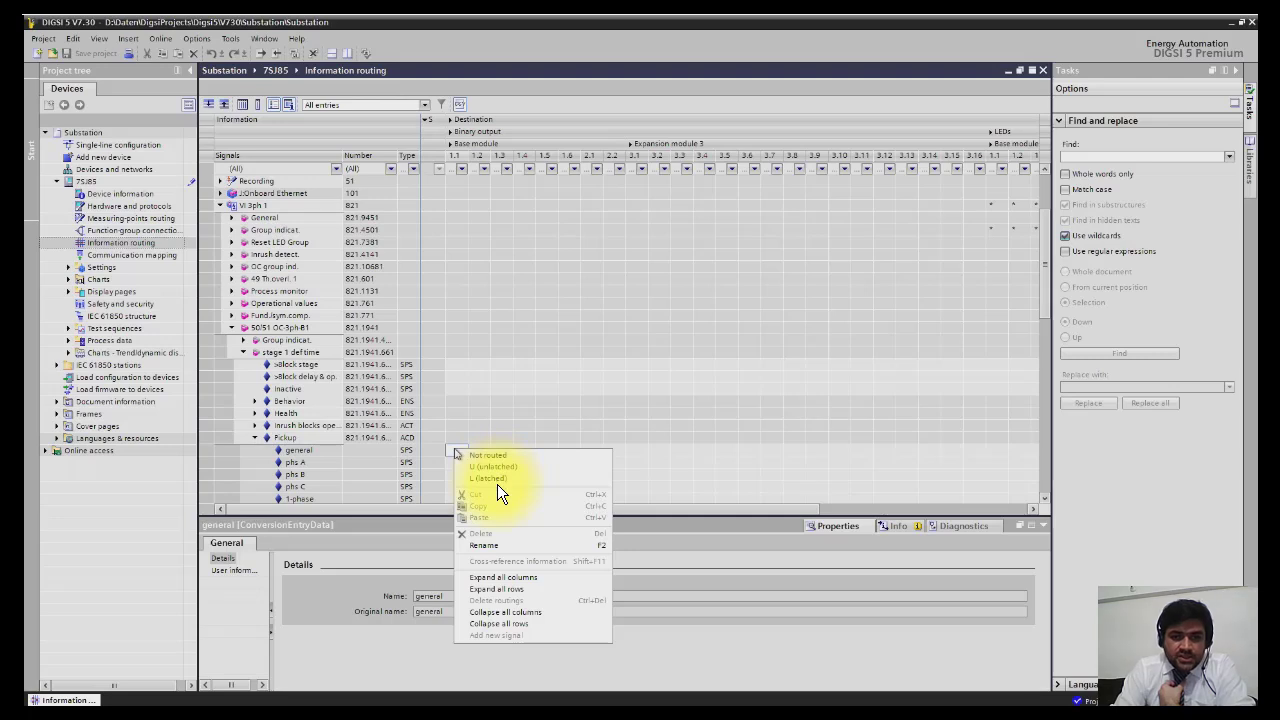
mouse_move(490, 456)
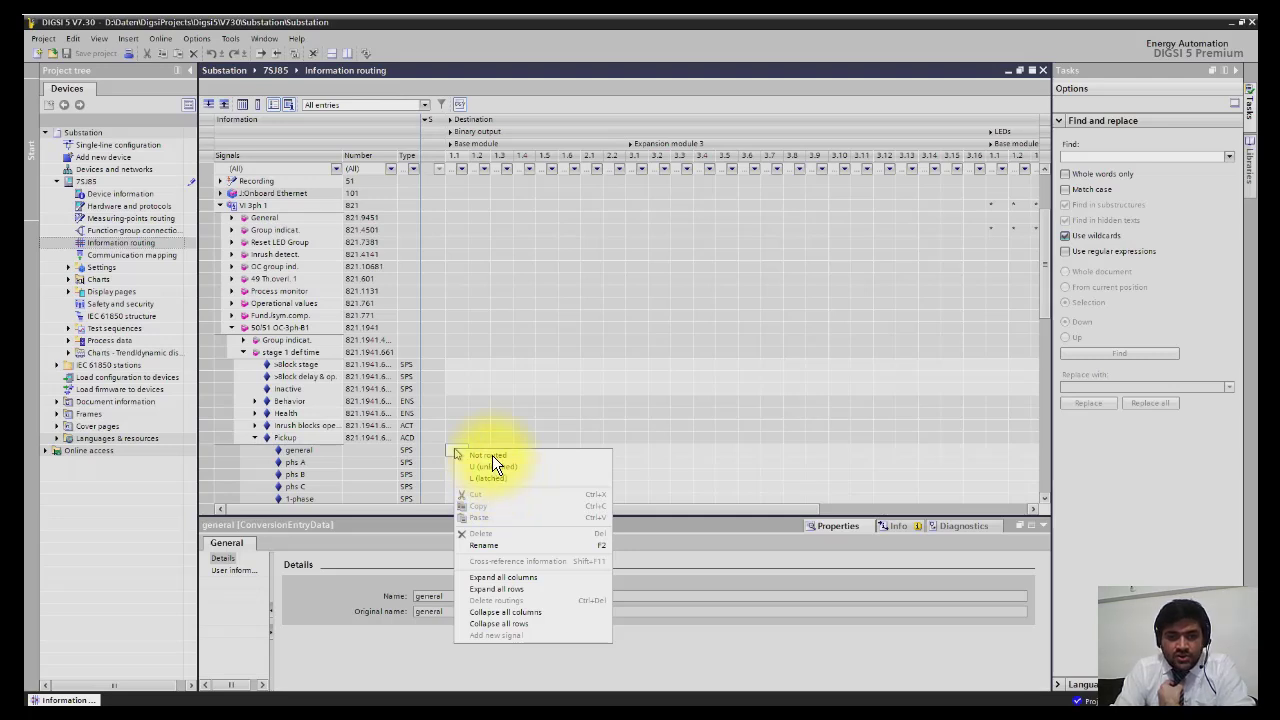
mouse_move(492, 478)
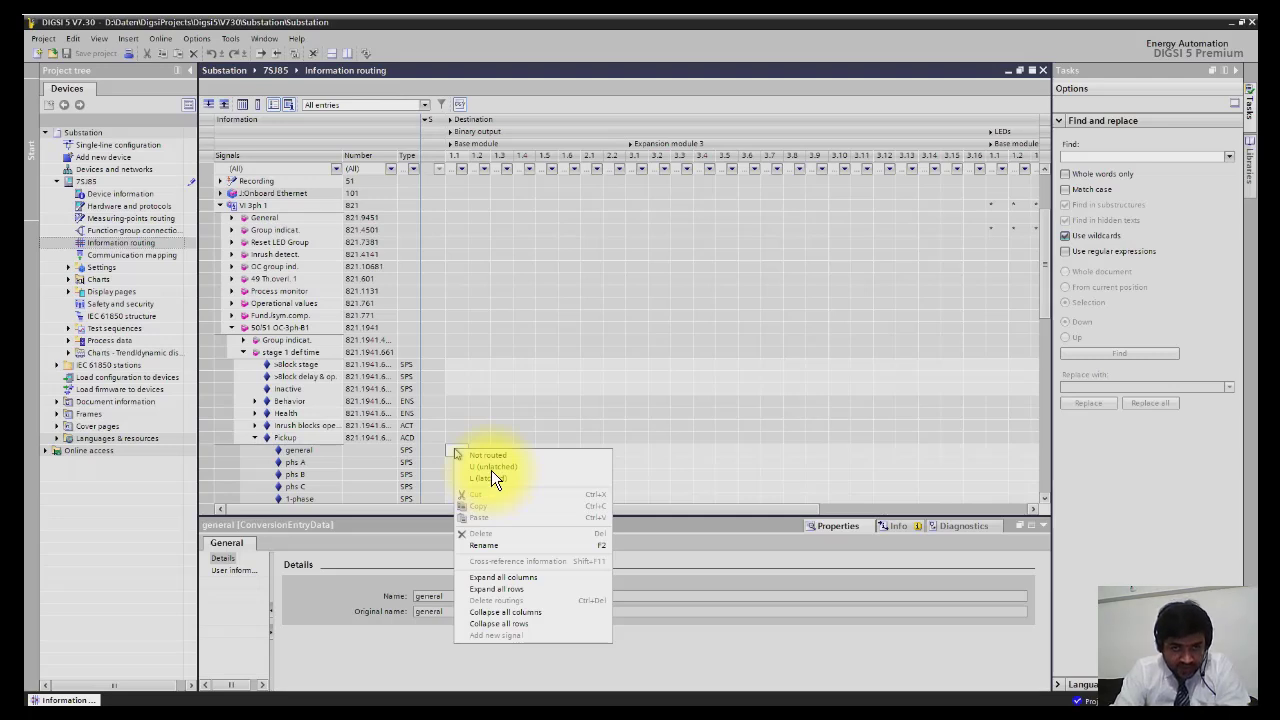
mouse_move(503, 485)
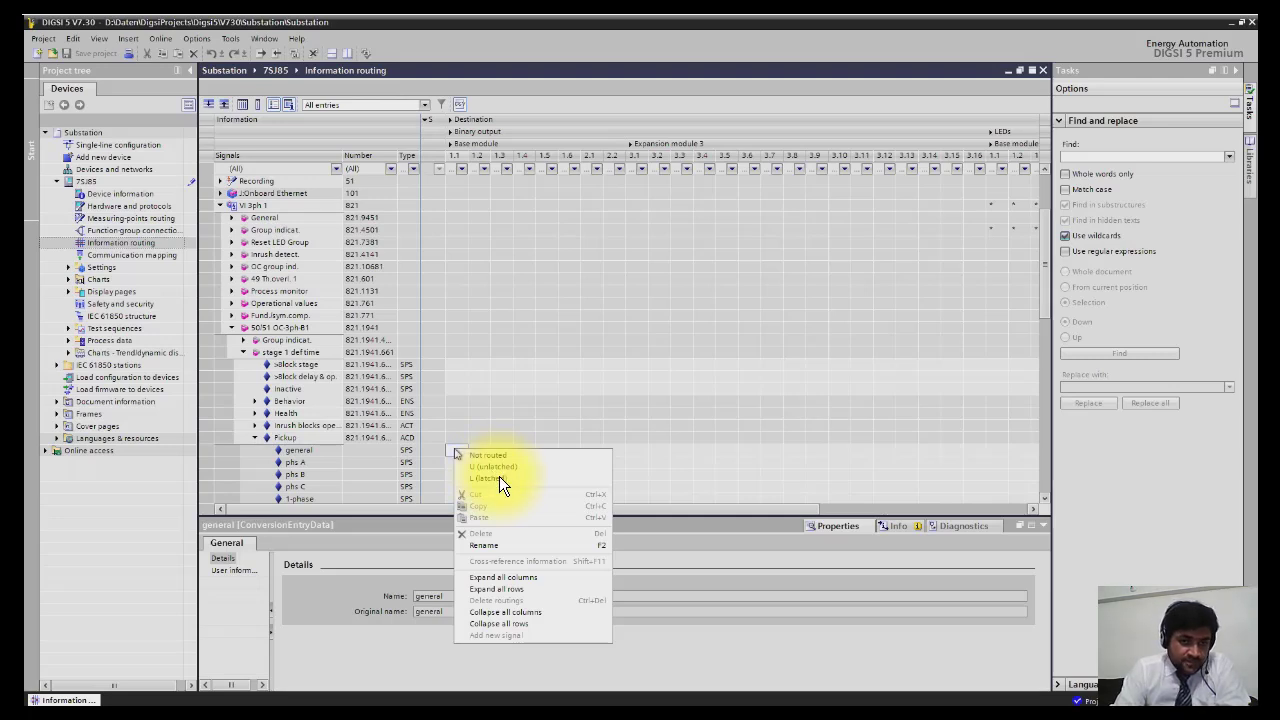
mouse_move(460, 475)
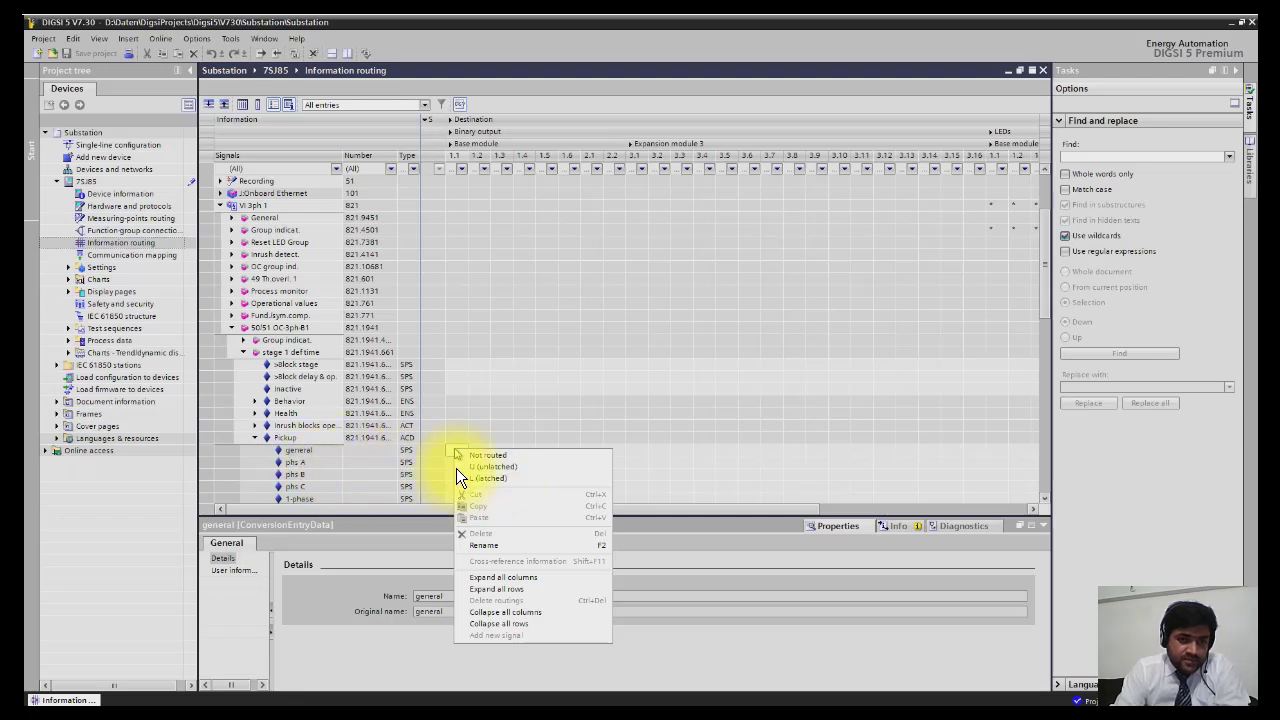
mouse_move(483, 490)
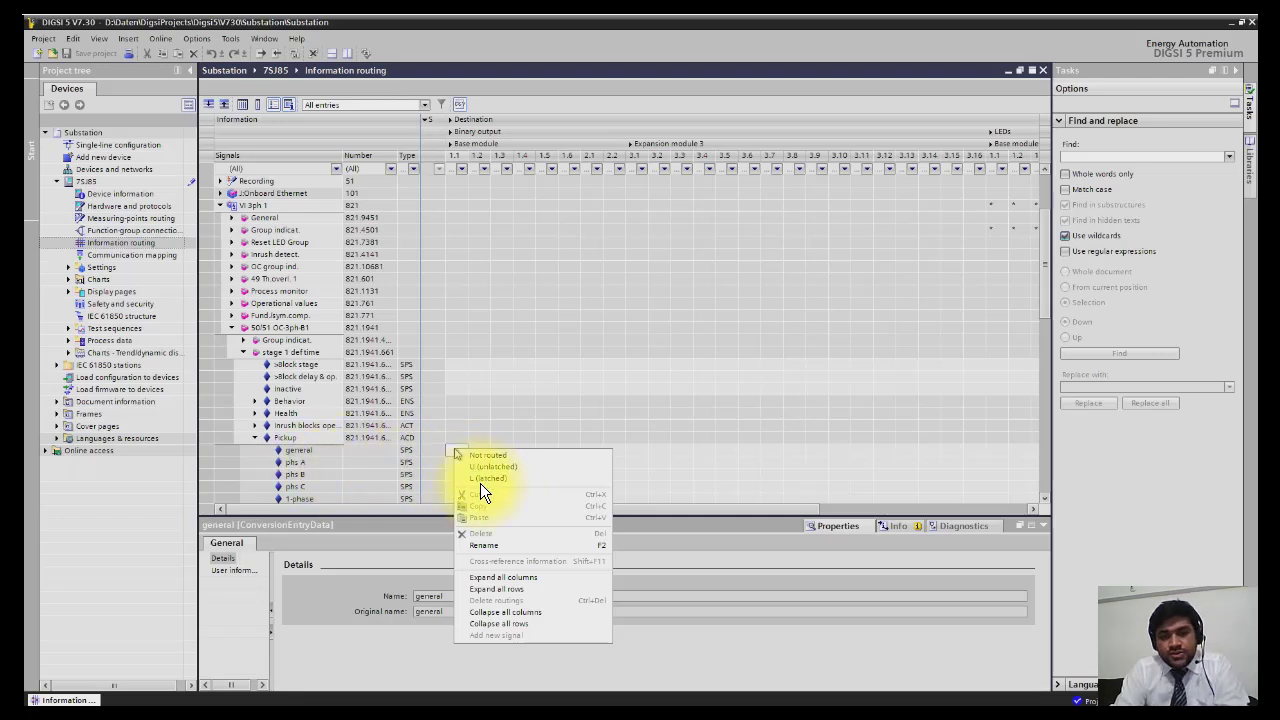
mouse_move(485, 472)
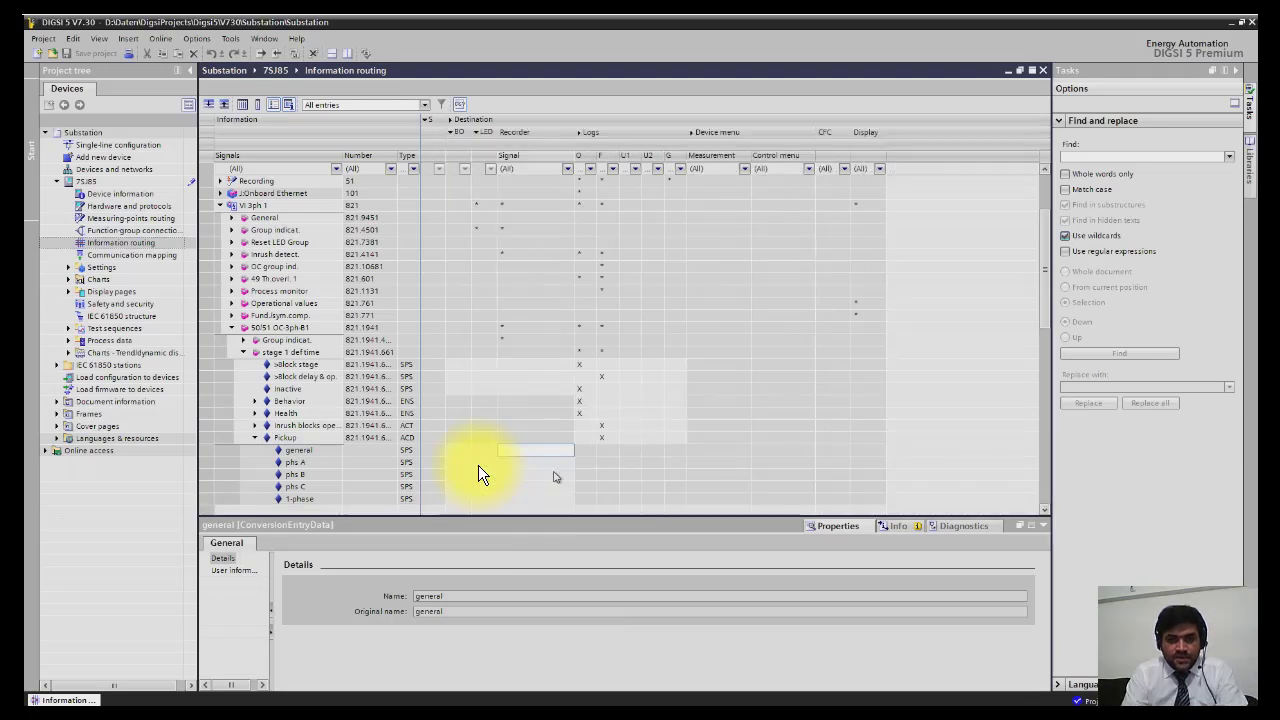
mouse_move(518, 460)
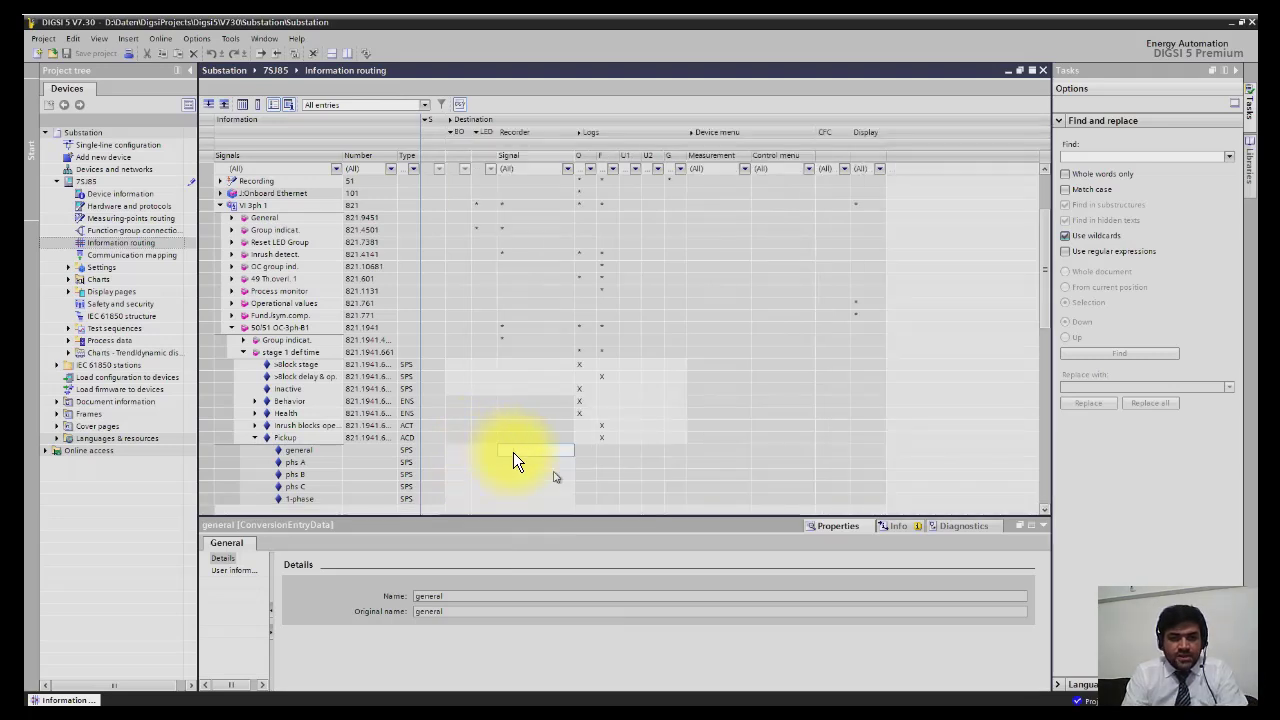
mouse_move(540, 150)
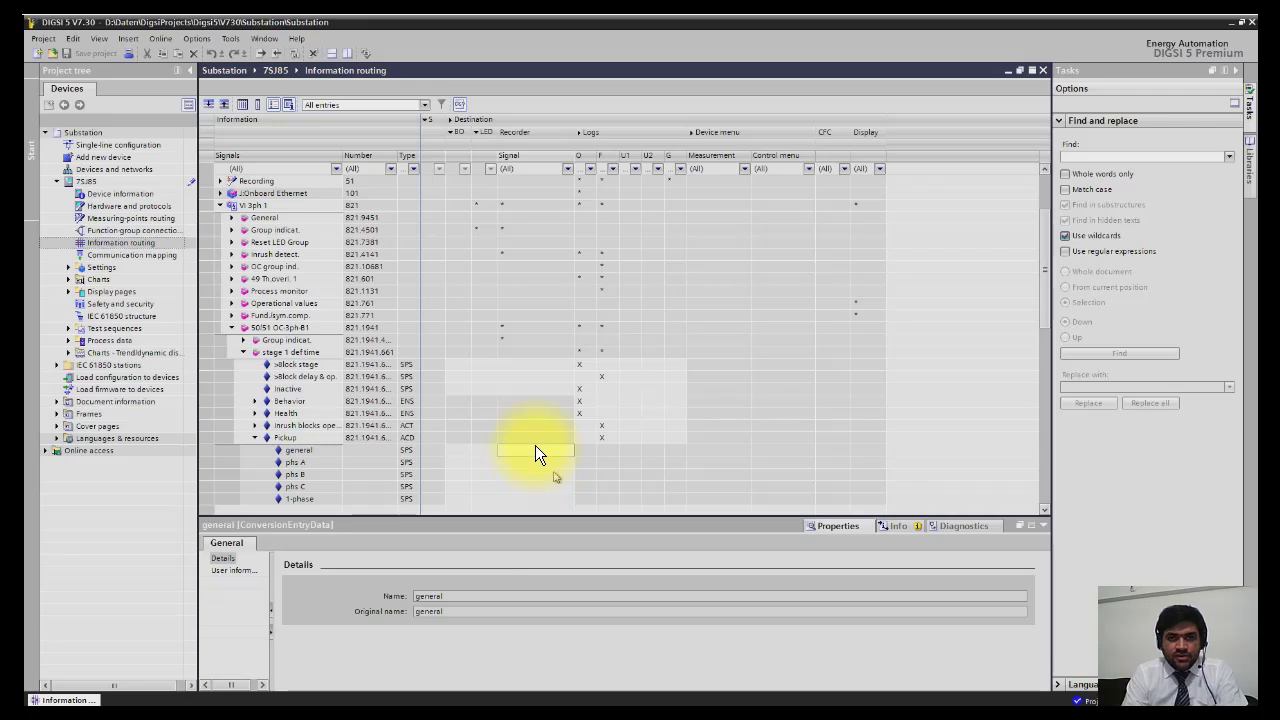
mouse_move(532, 455)
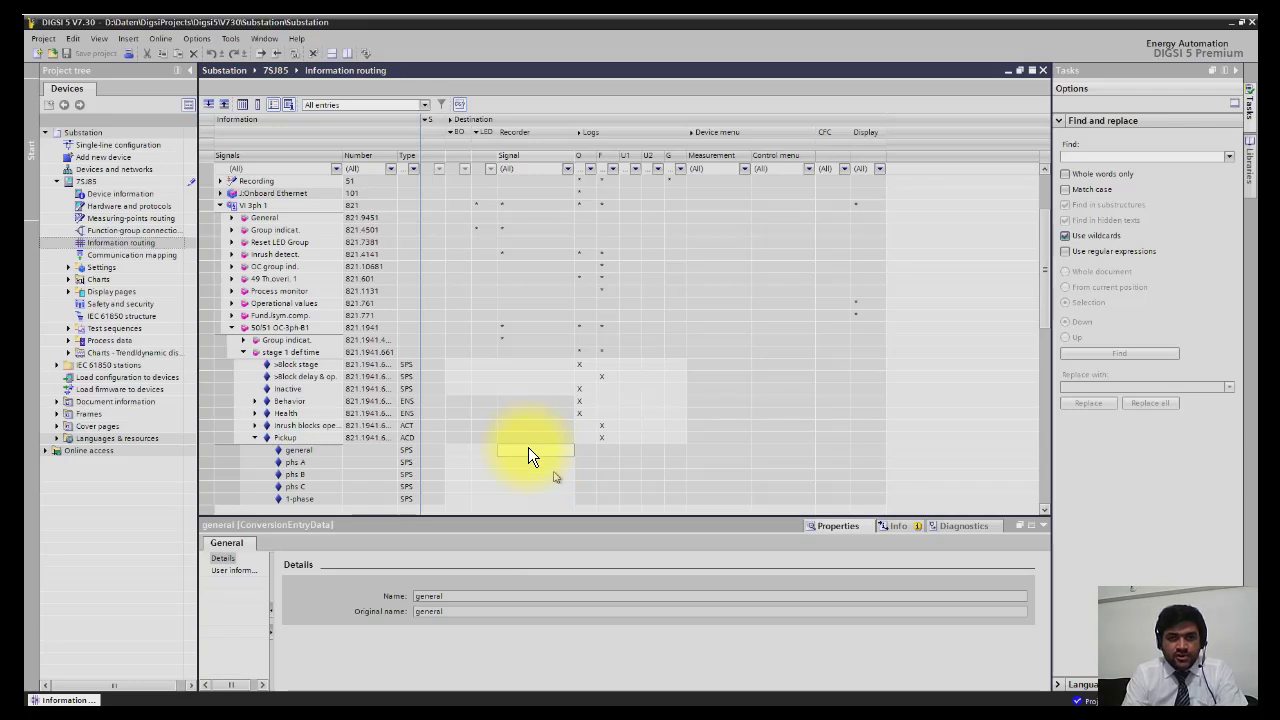
Route the stage 1 Pickup general signal to the recorder's Signal column.
click(530, 462)
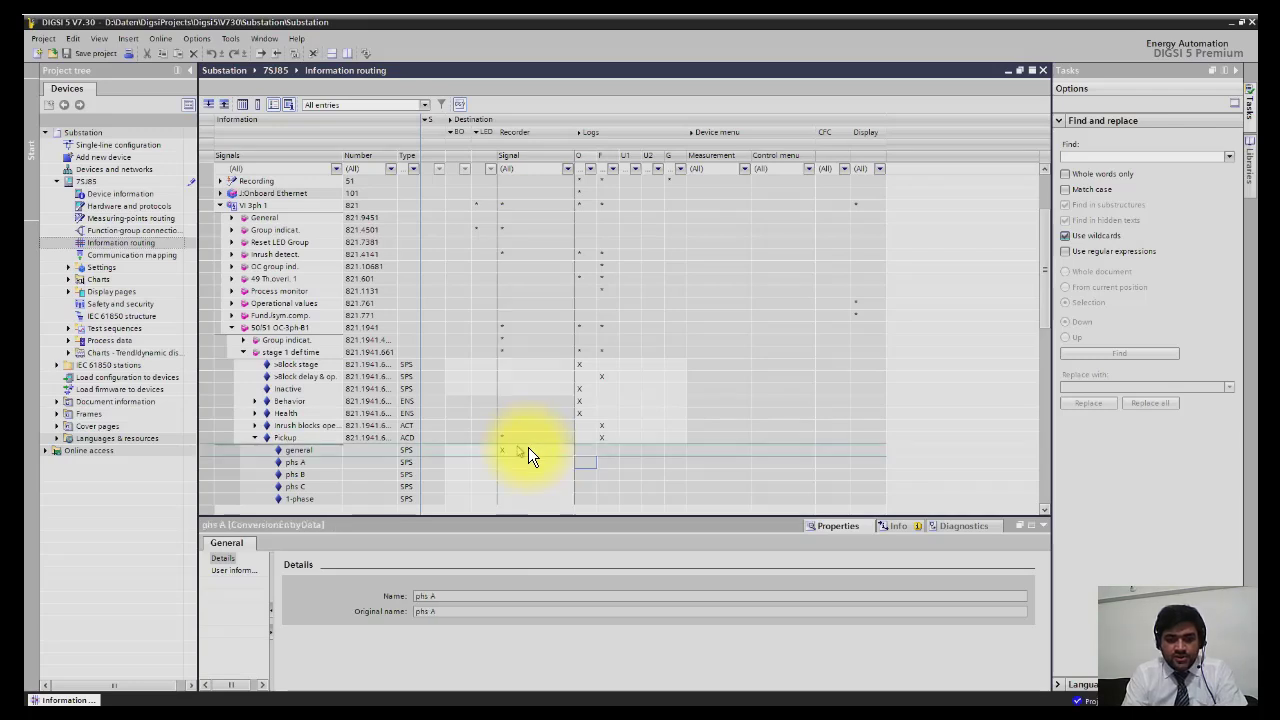